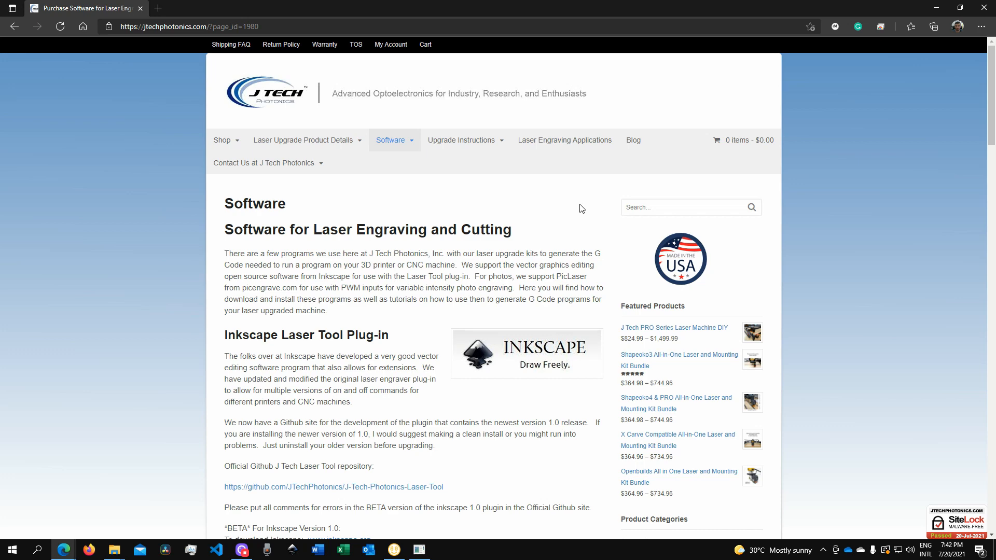
# - Scroll to the Inkscape Laser Tool plug-in links for versions 1.0, 0.92 and 0.91
pyautogui.scroll(-3)
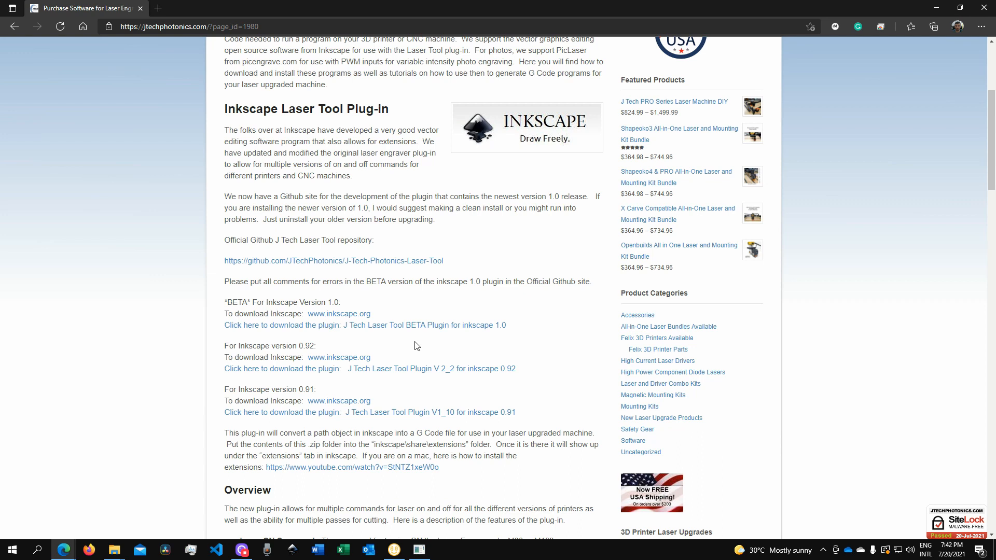
pyautogui.moveTo(391, 347)
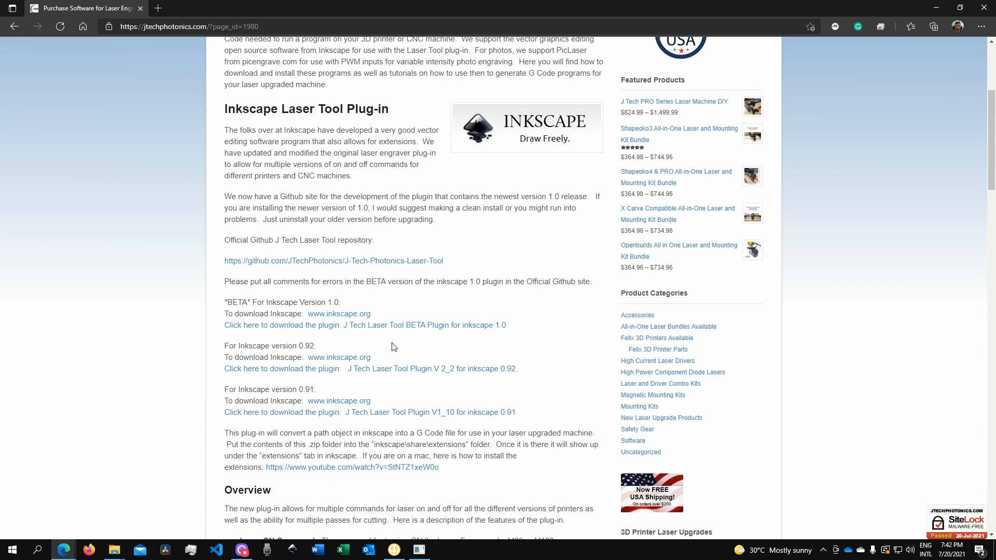
pyautogui.moveTo(400, 346)
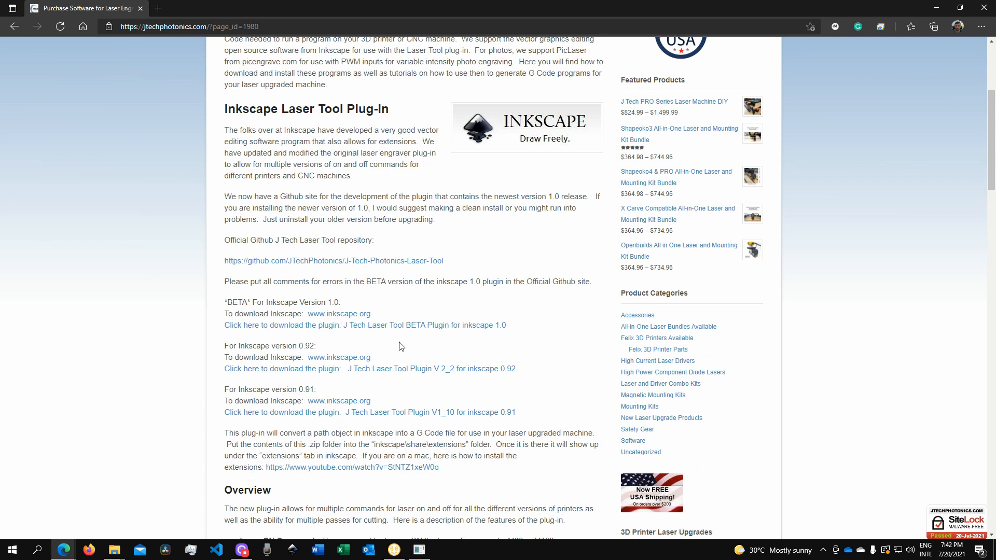
pyautogui.moveTo(447, 315)
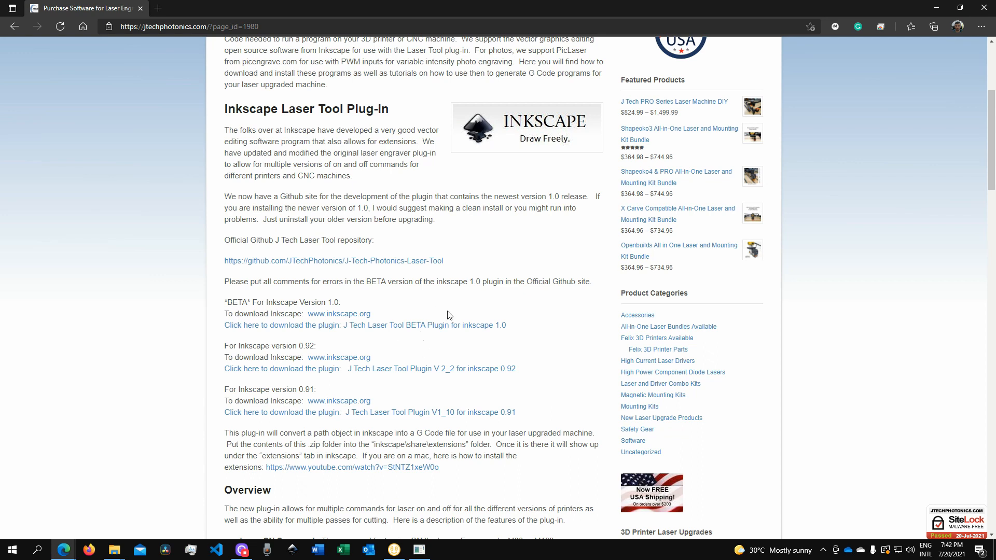
pyautogui.moveTo(578, 326)
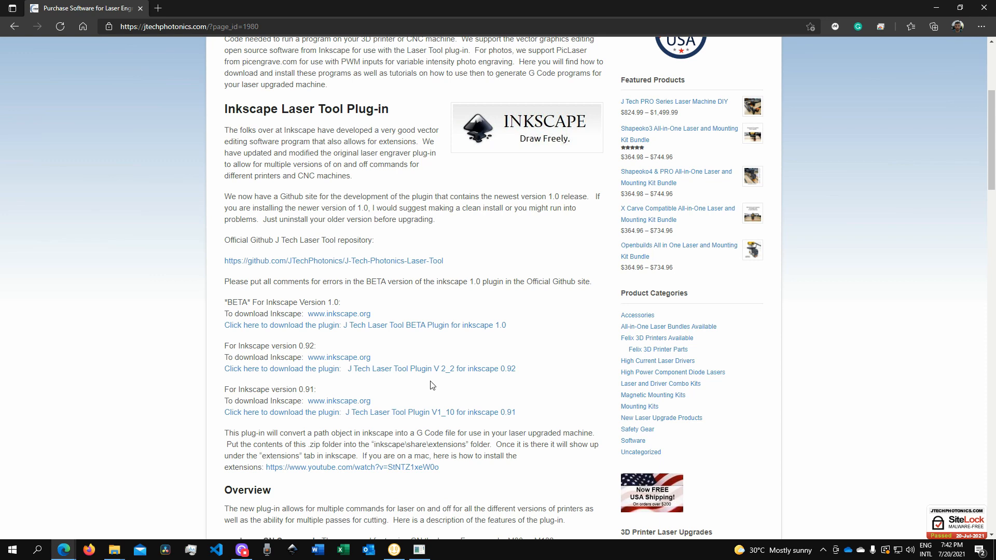
pyautogui.moveTo(611, 365)
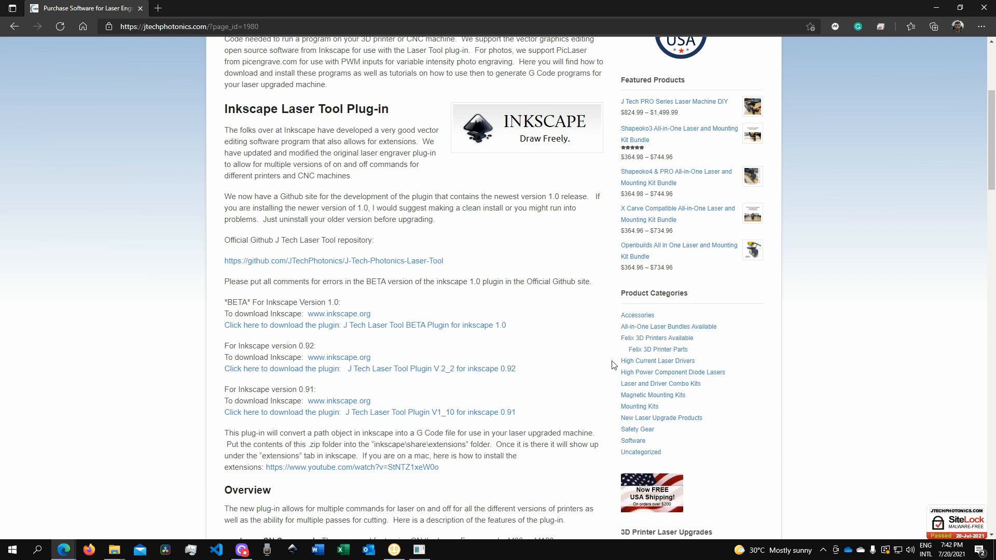
pyautogui.moveTo(419, 353)
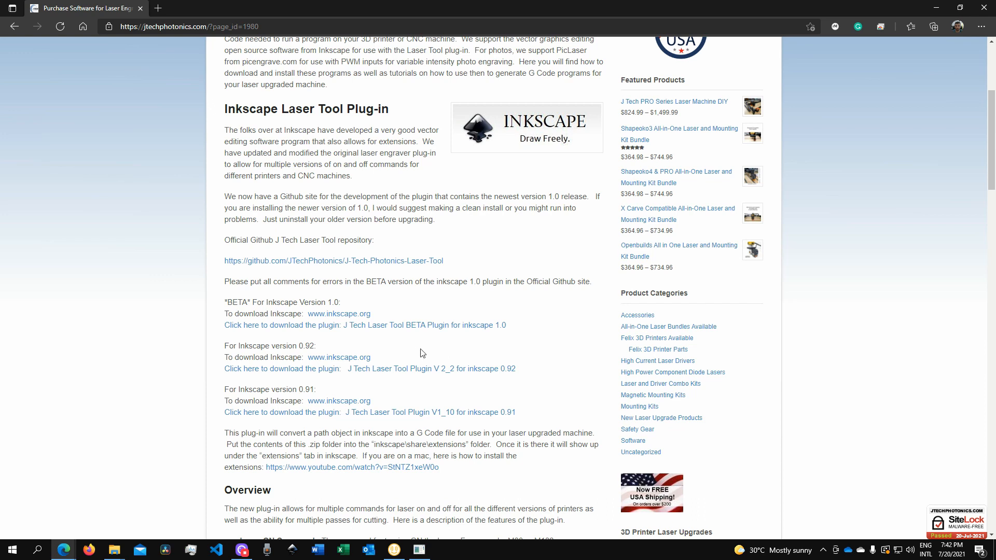
pyautogui.moveTo(515, 314)
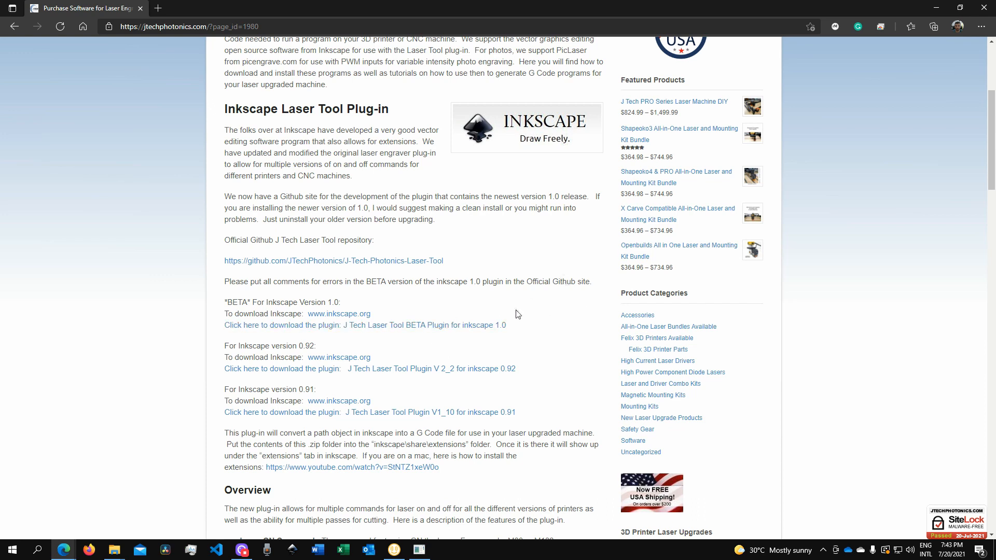
pyautogui.moveTo(531, 322)
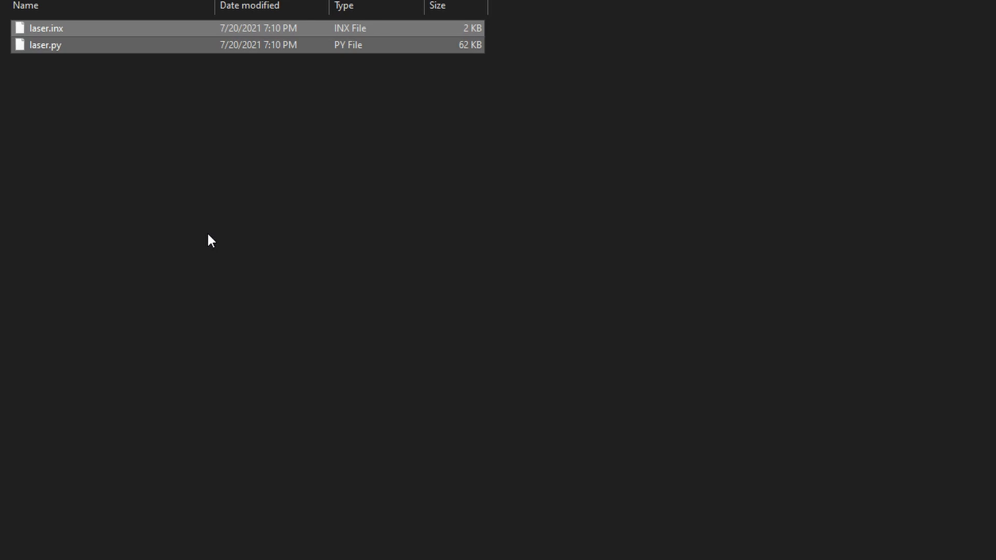
pyautogui.moveTo(316, 167)
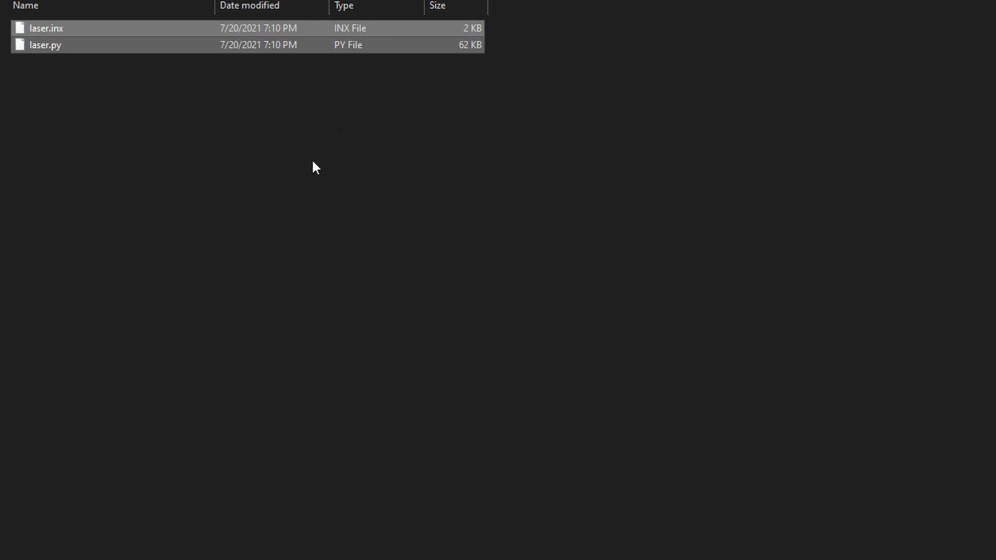
# - Locate laser.inx and laser.py in Inkscape's share\inkscape\extensions folder
pyautogui.click(316, 167)
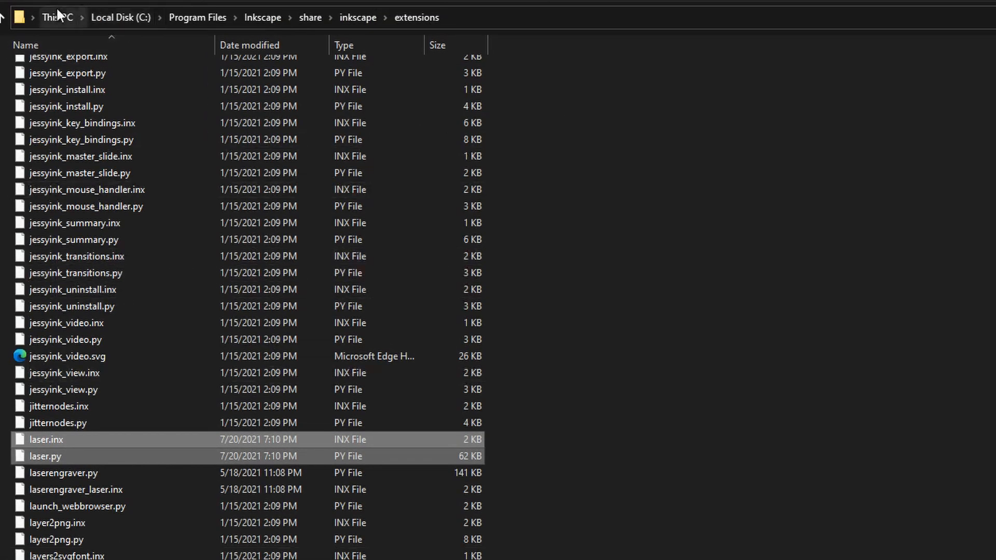
pyautogui.moveTo(247, 4)
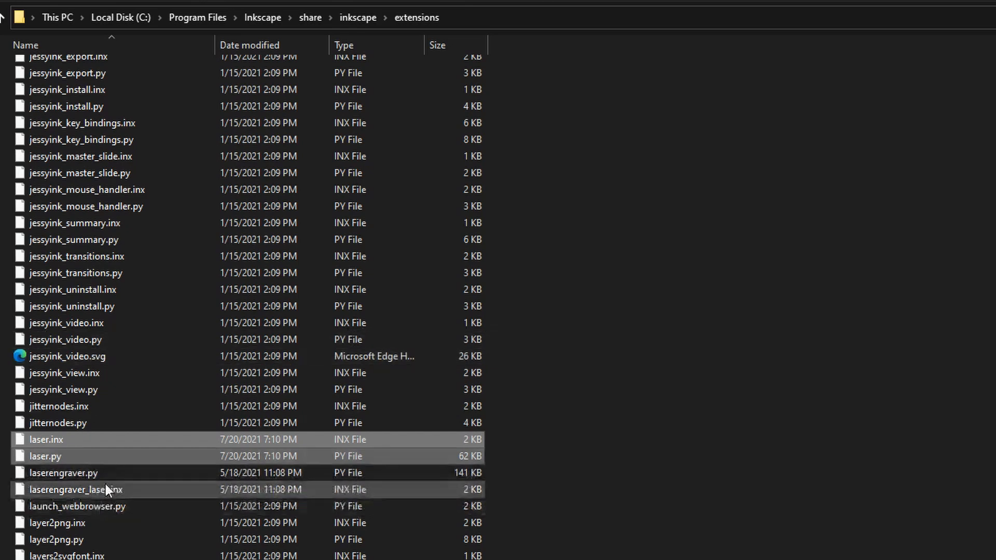
pyautogui.moveTo(76, 472)
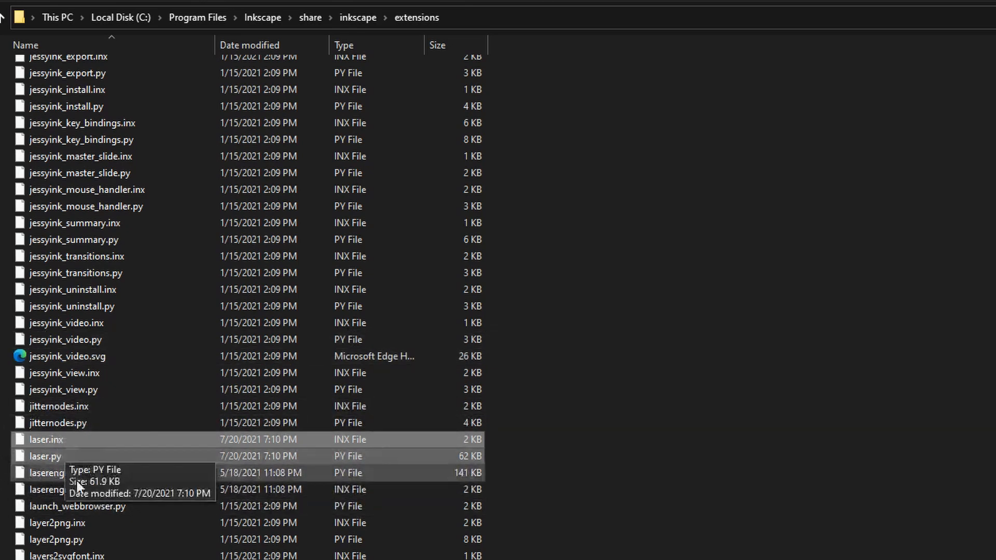
pyautogui.moveTo(660, 440)
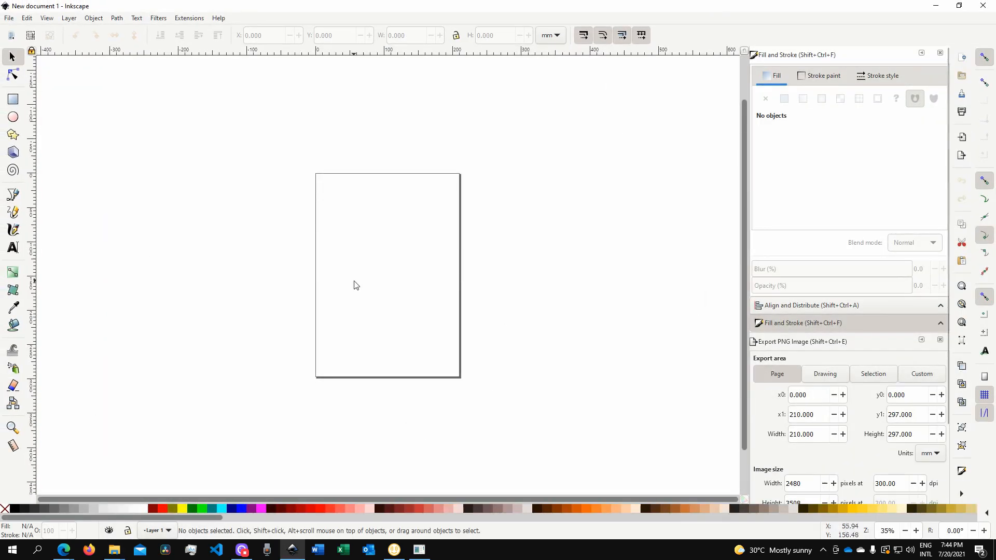
pyautogui.click(262, 22)
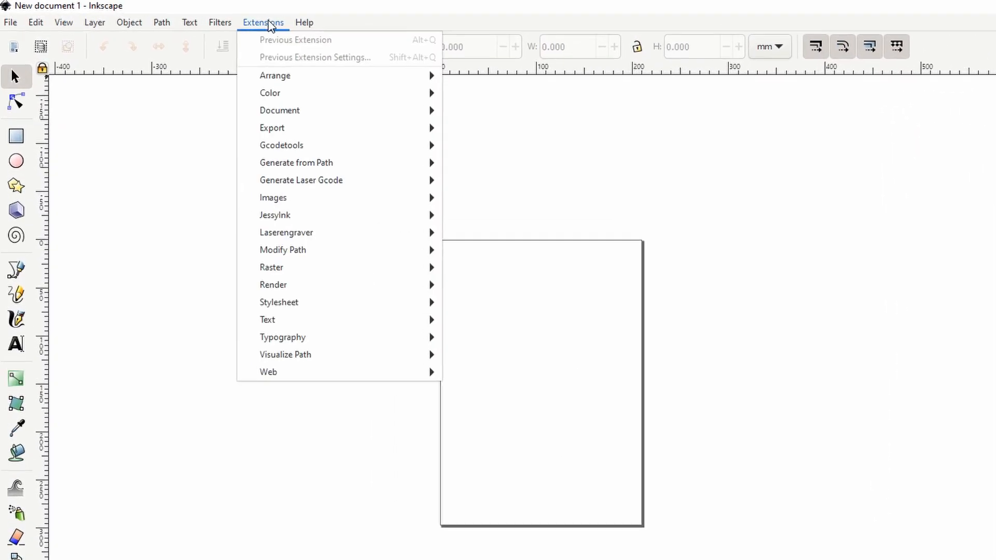
pyautogui.moveTo(323, 176)
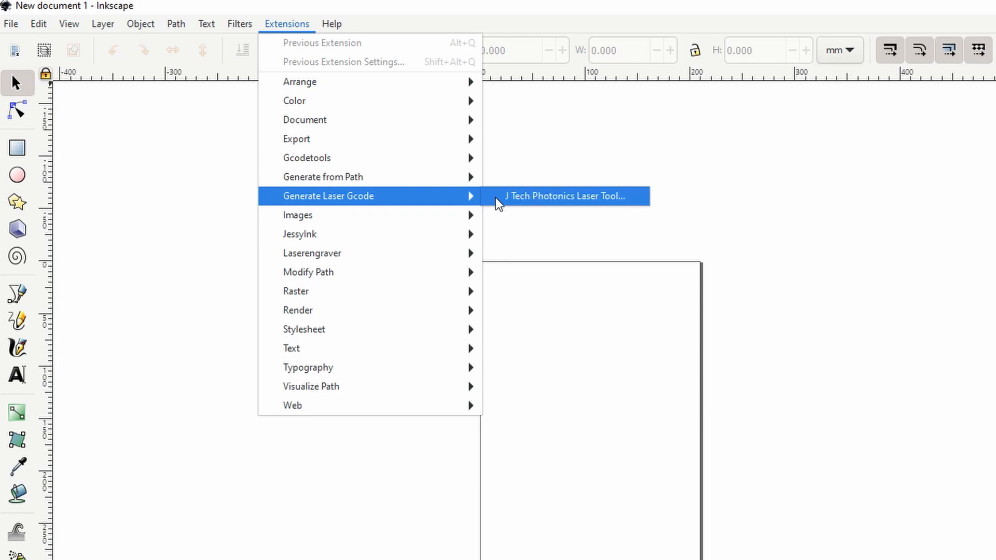
pyautogui.moveTo(519, 196)
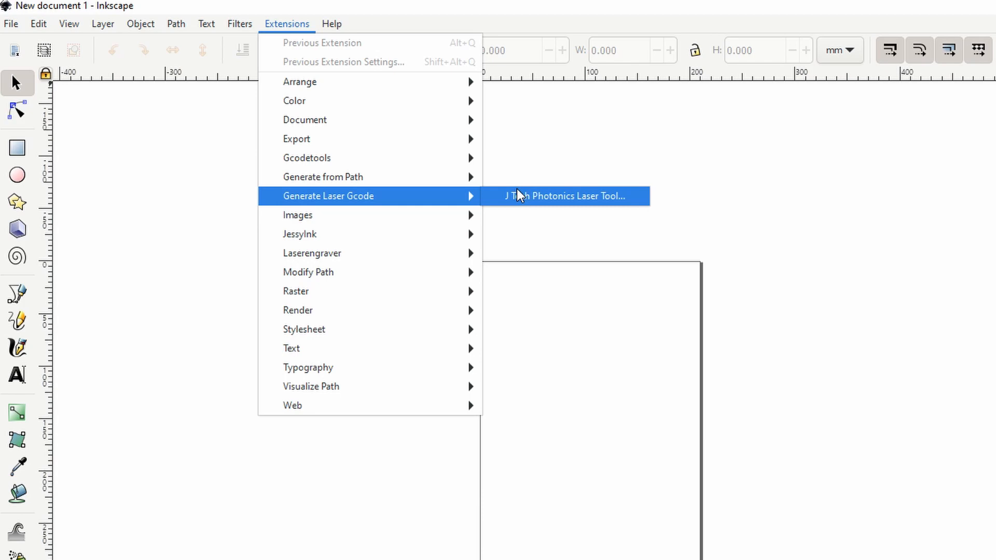
pyautogui.moveTo(412, 199)
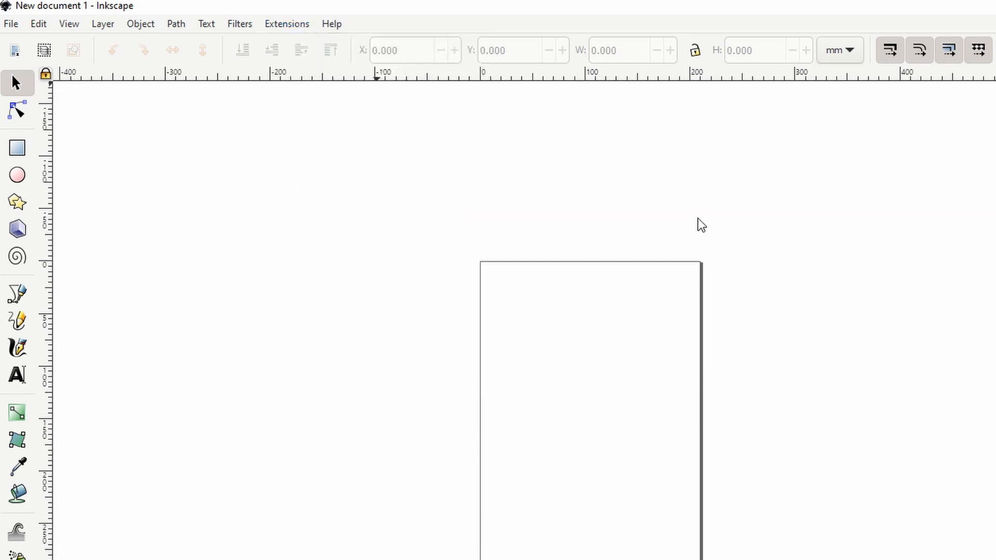
pyautogui.moveTo(519, 342)
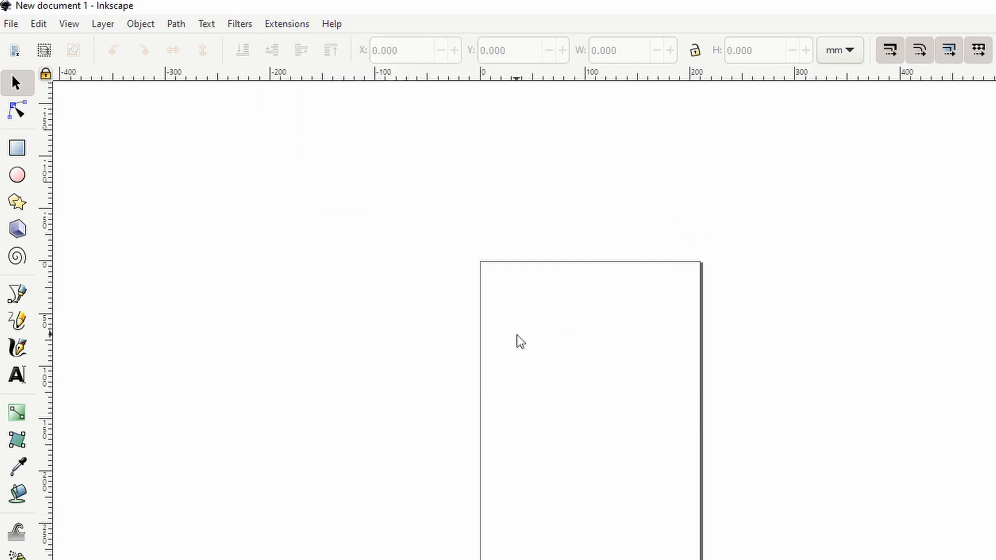
pyautogui.moveTo(287, 178)
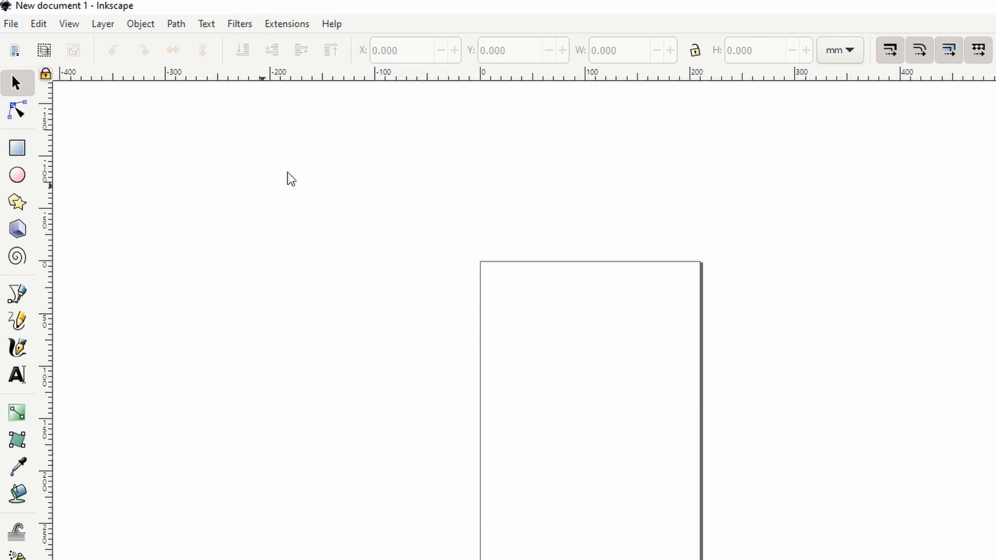
pyautogui.click(17, 202)
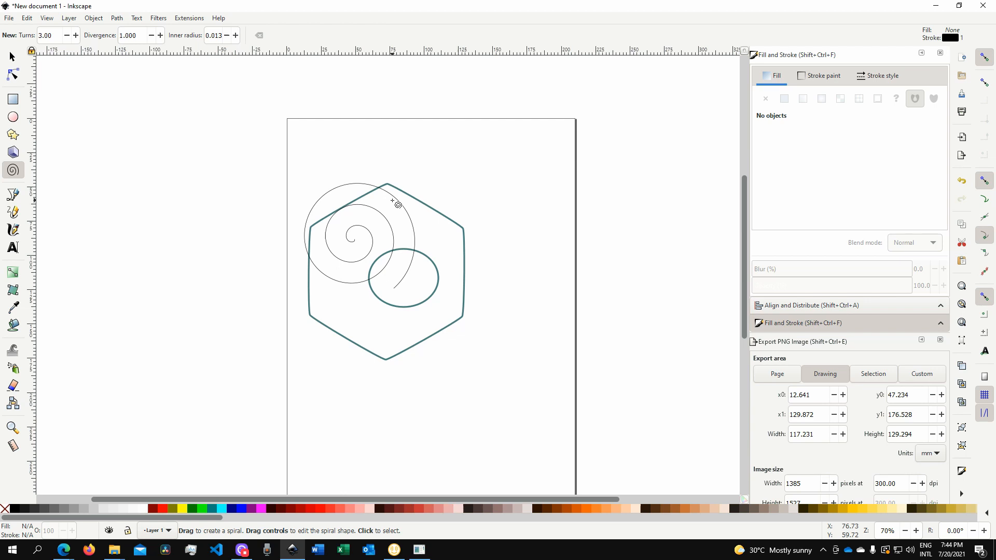
pyautogui.moveTo(244, 36)
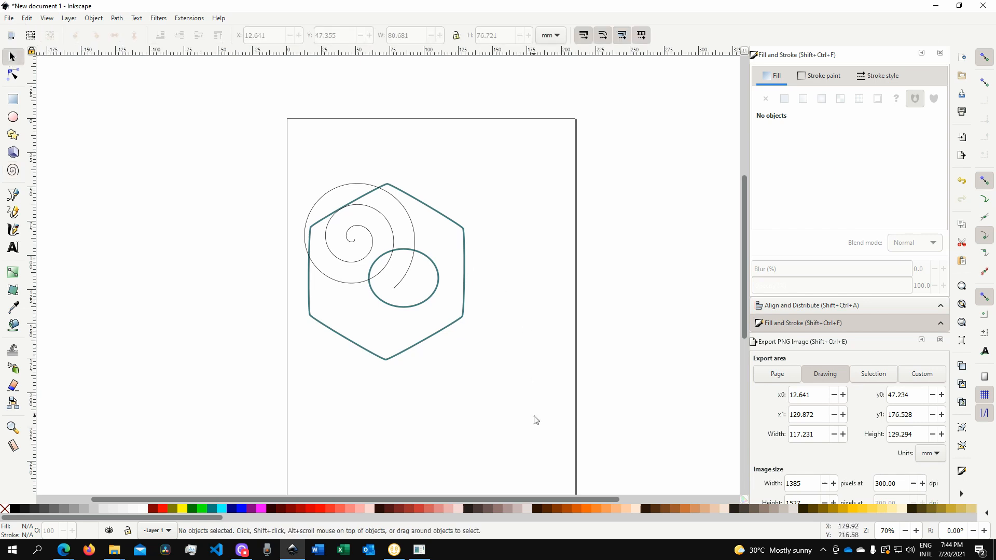
# - Select the spiral, ellipse and hexagon together and convert them to paths
pyautogui.press('ctrl+a')
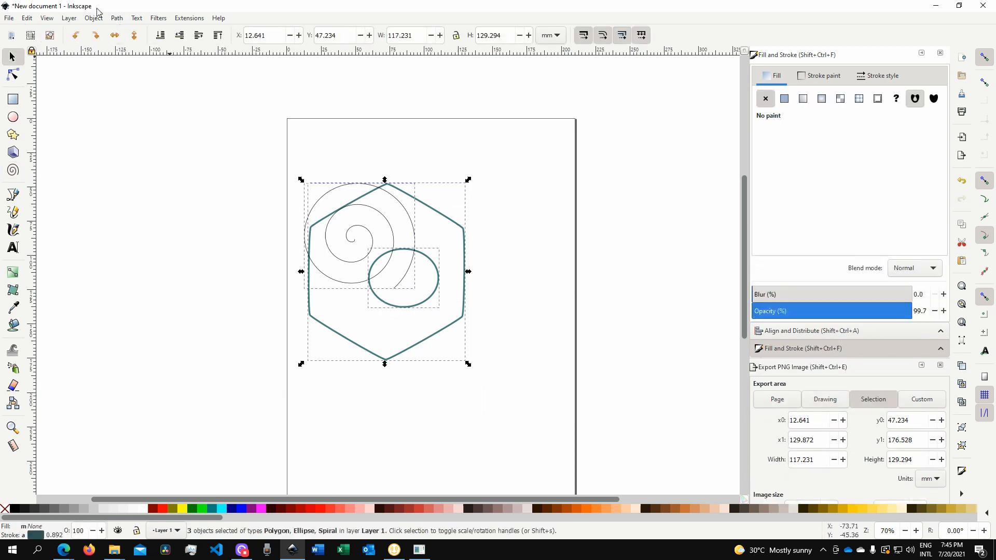
pyautogui.click(116, 18)
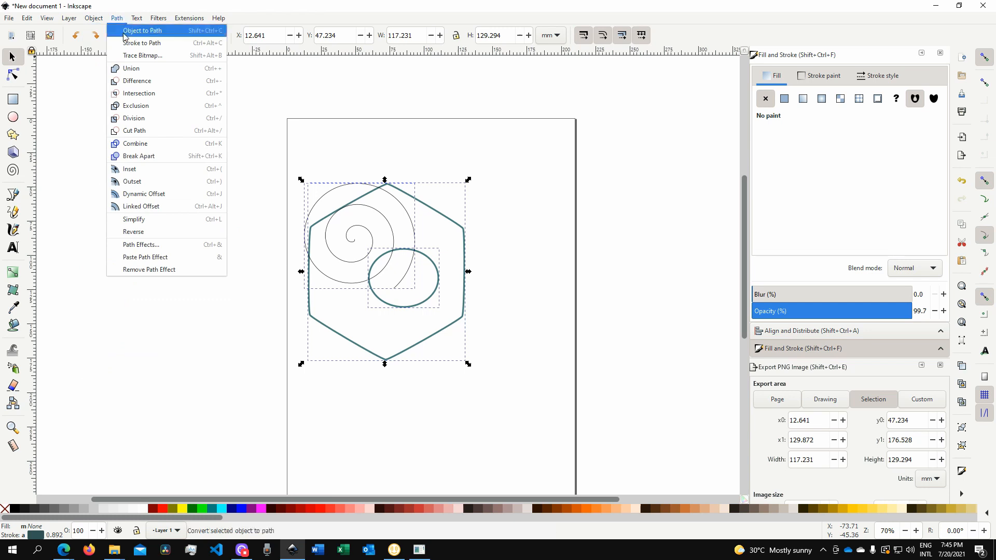
pyautogui.click(142, 30)
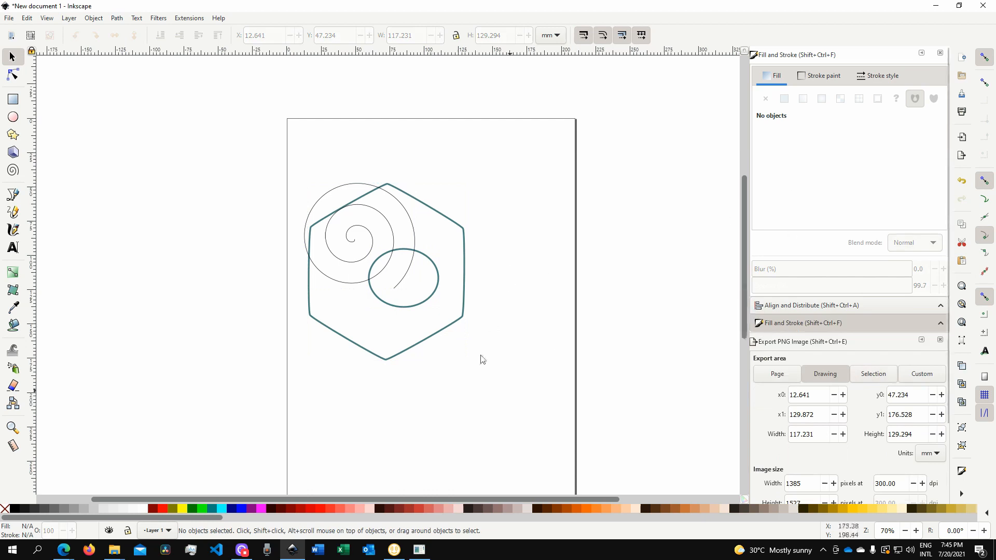
pyautogui.moveTo(470, 337)
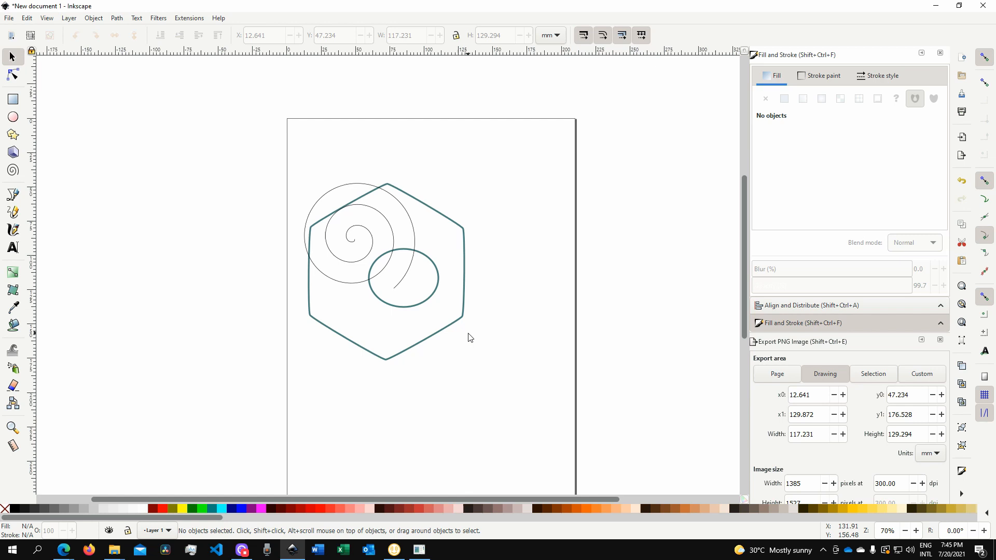
pyautogui.moveTo(734, 260)
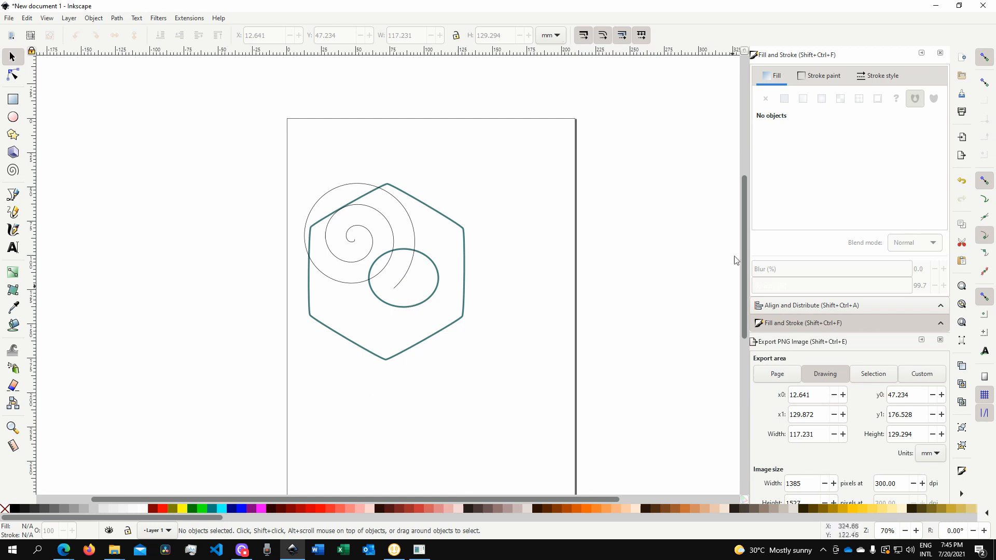
pyautogui.moveTo(381, 345)
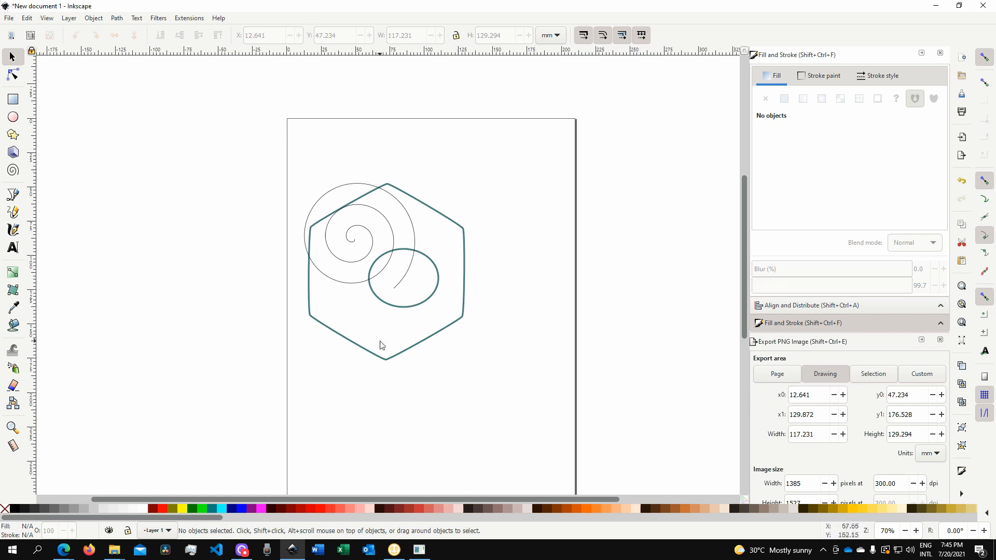
pyautogui.moveTo(302, 354)
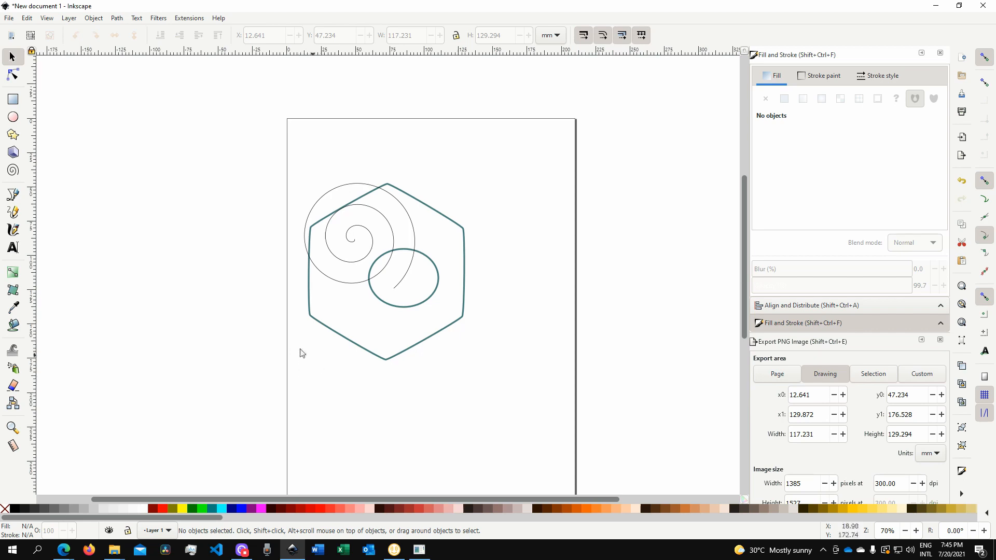
pyautogui.moveTo(320, 220)
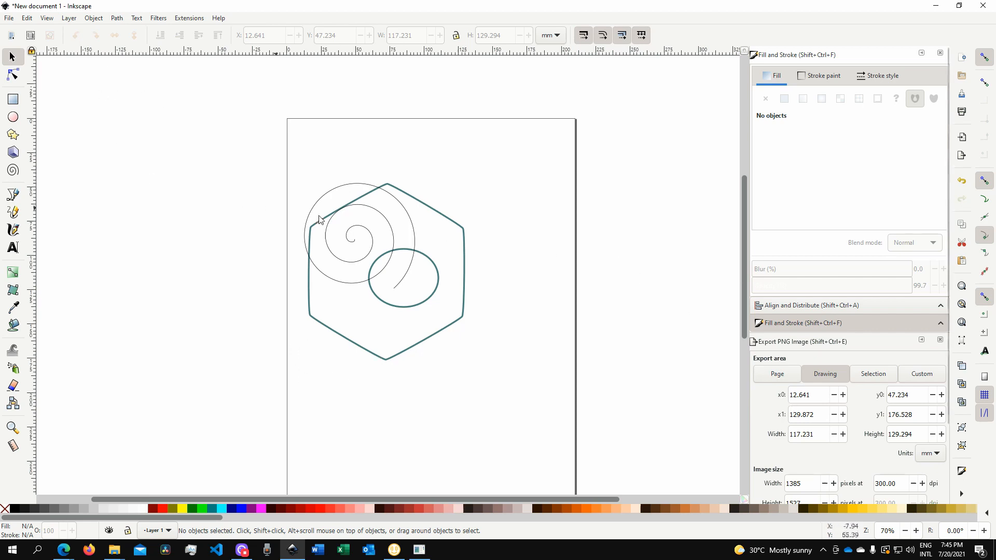
# - Resize the page to the drawing in Document Properties, about 117.23 × 129.29 mm
pyautogui.click(9, 18)
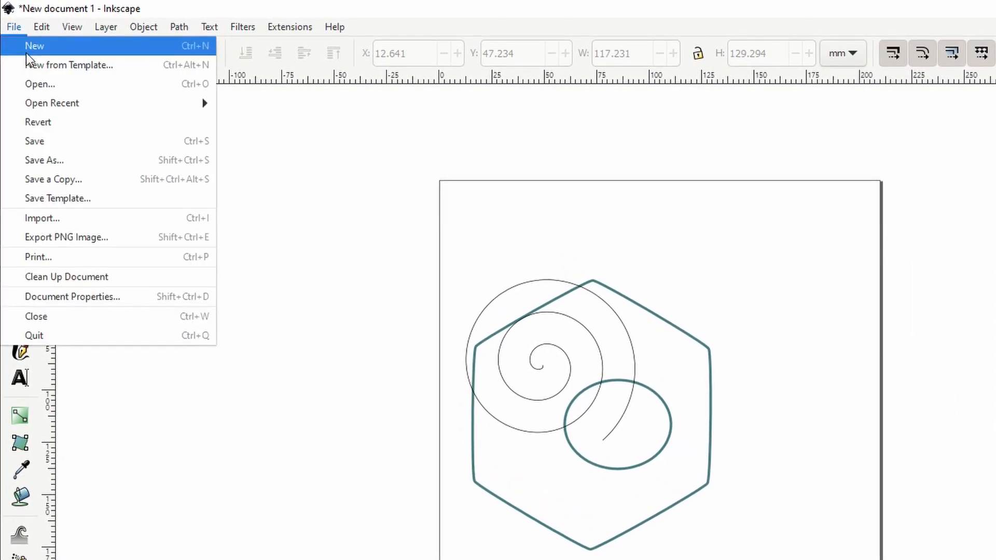
pyautogui.moveTo(72, 295)
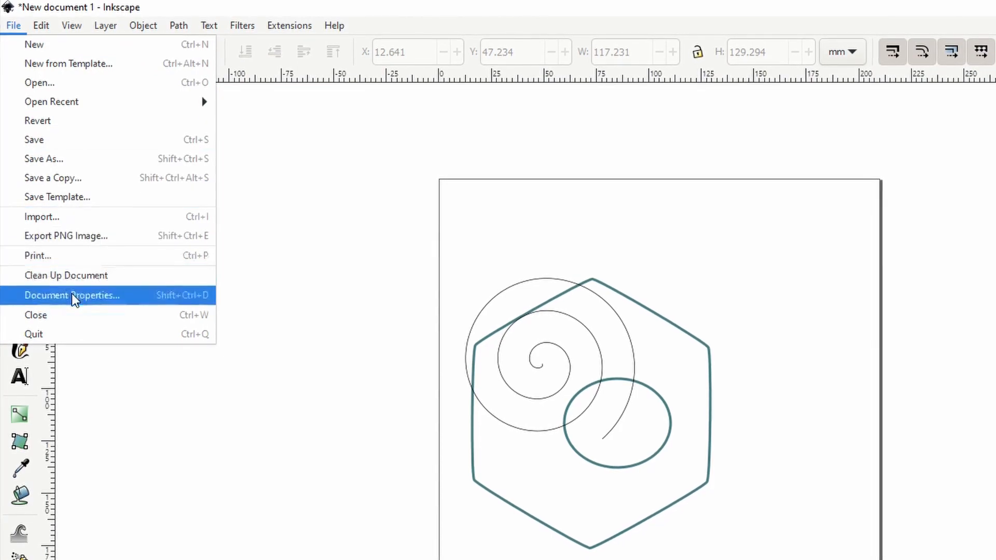
pyautogui.click(72, 294)
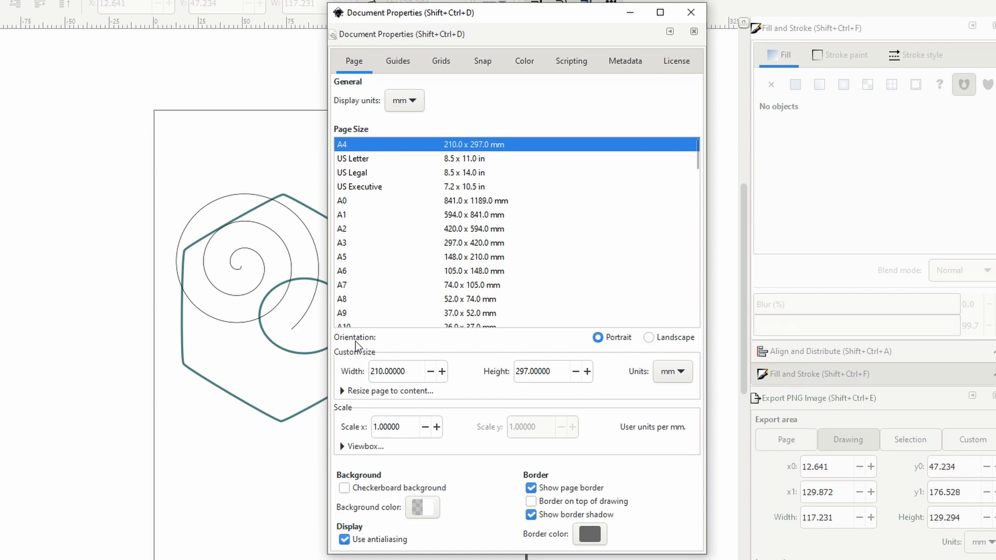
pyautogui.moveTo(348, 393)
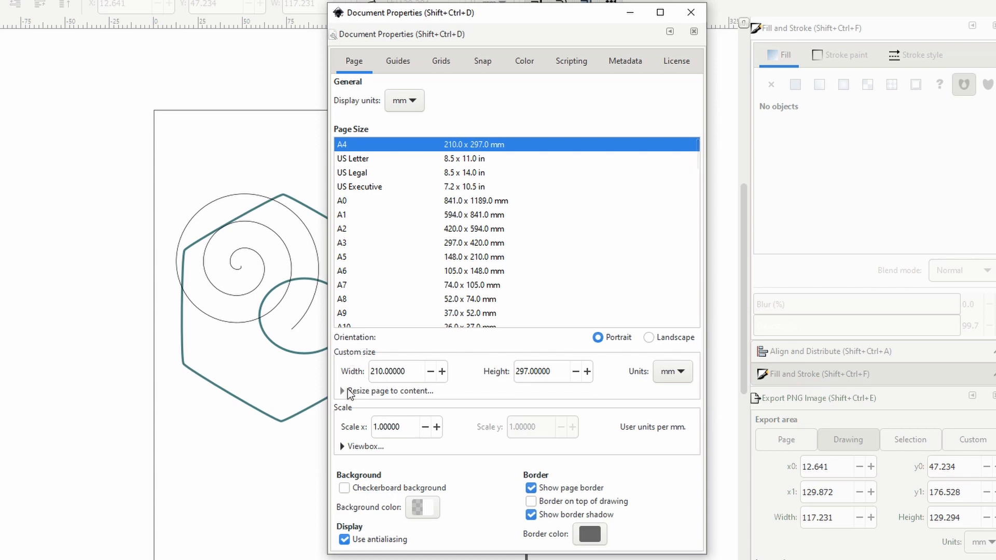
pyautogui.moveTo(347, 390)
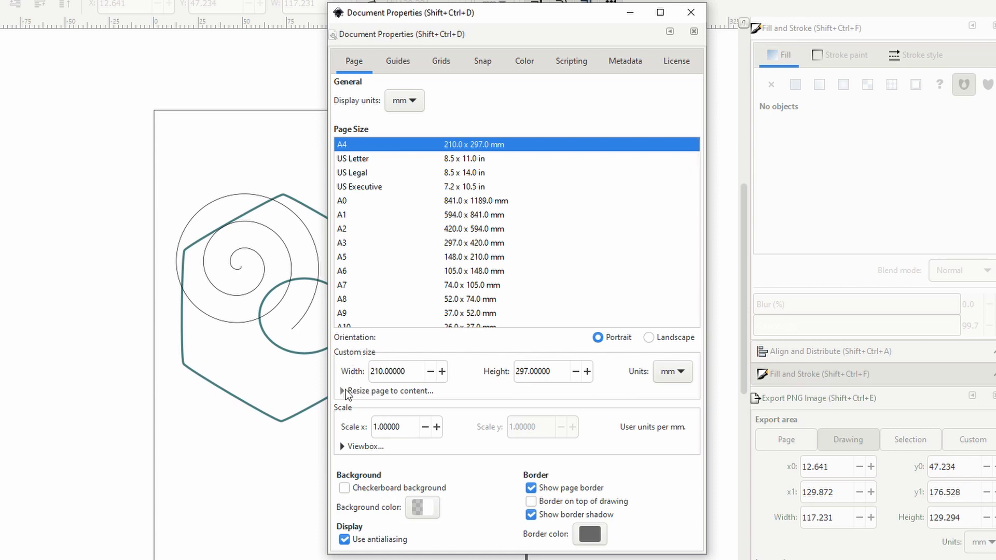
pyautogui.click(341, 391)
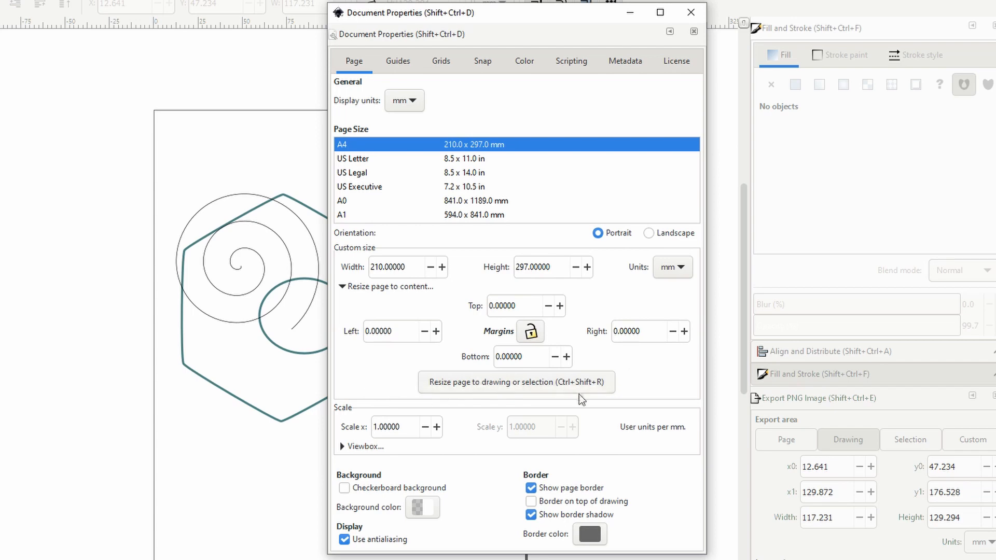
pyautogui.moveTo(557, 390)
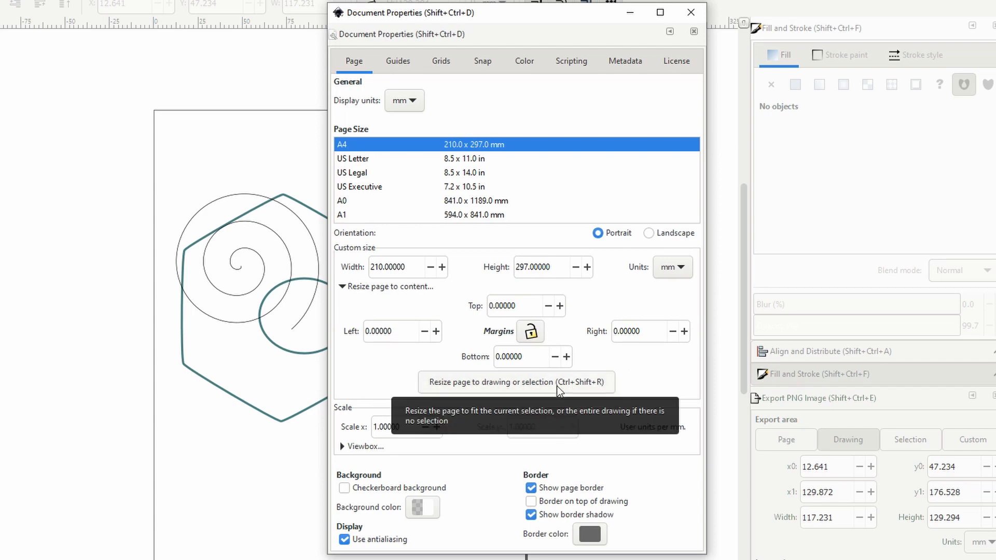
pyautogui.moveTo(568, 392)
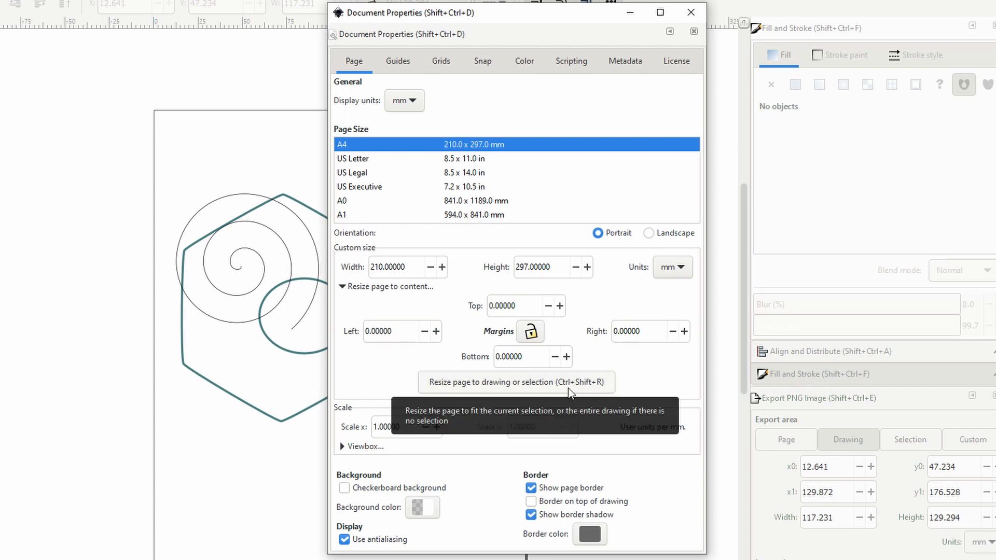
pyautogui.click(515, 382)
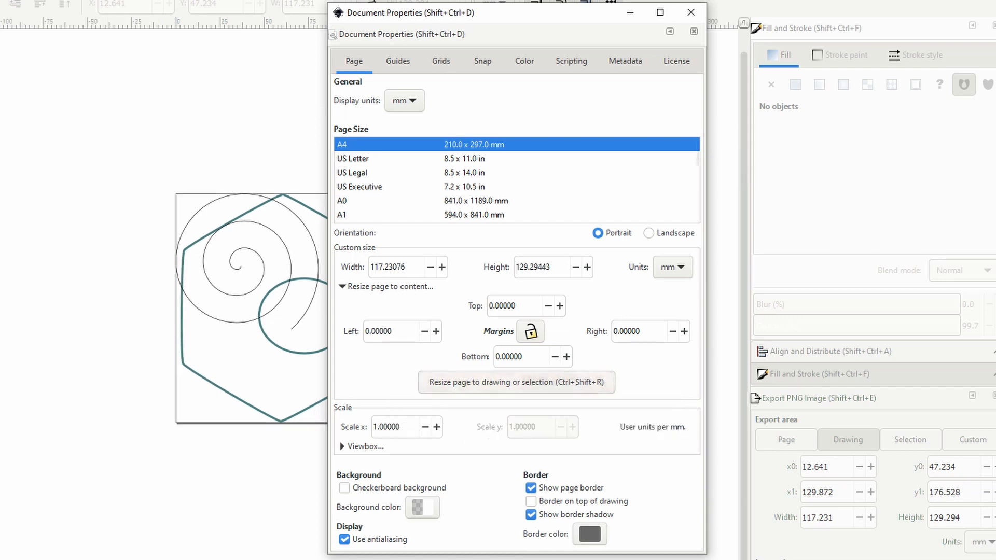
pyautogui.click(690, 12)
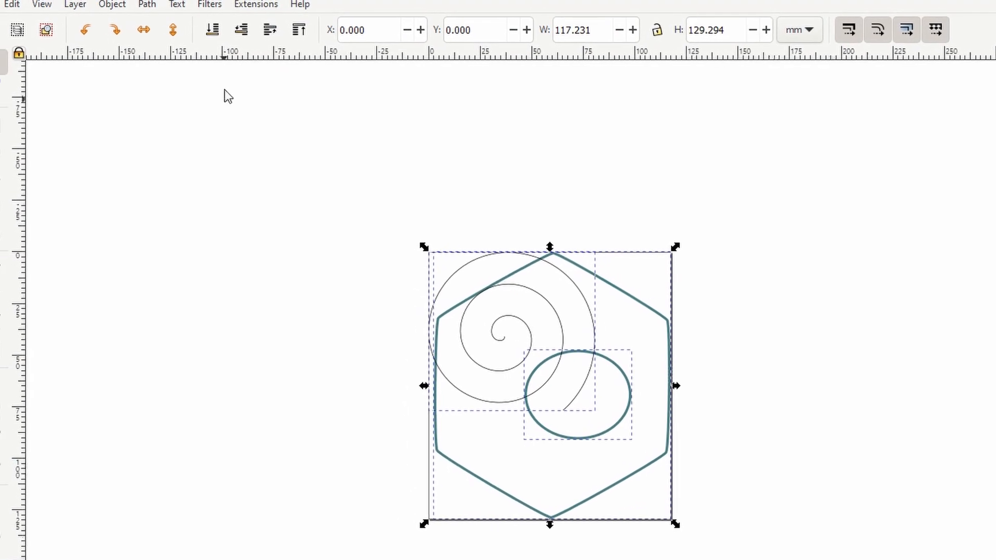
# - Launch Extensions > Generate Laser Gcode > J Tech Photonics Laser Tool
pyautogui.click(283, 6)
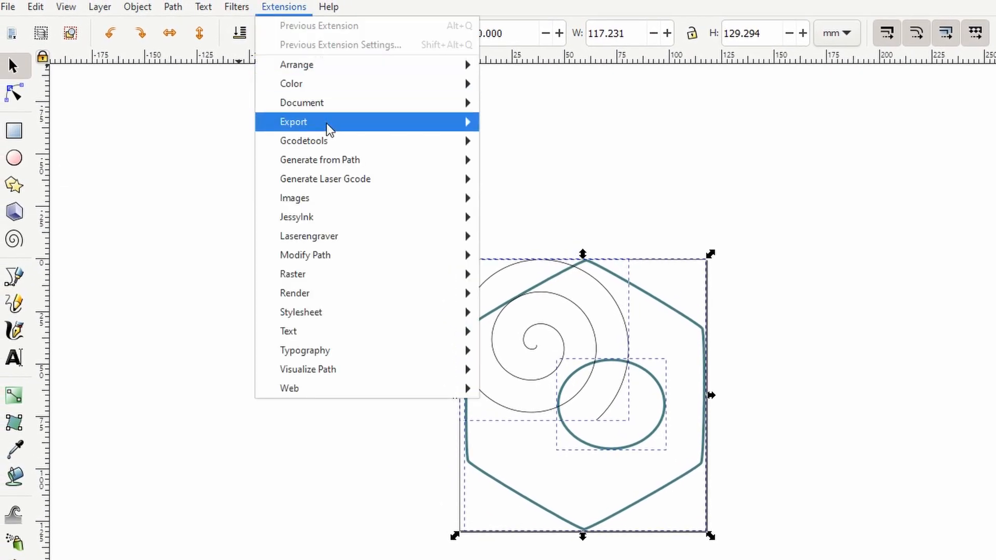
pyautogui.moveTo(325, 178)
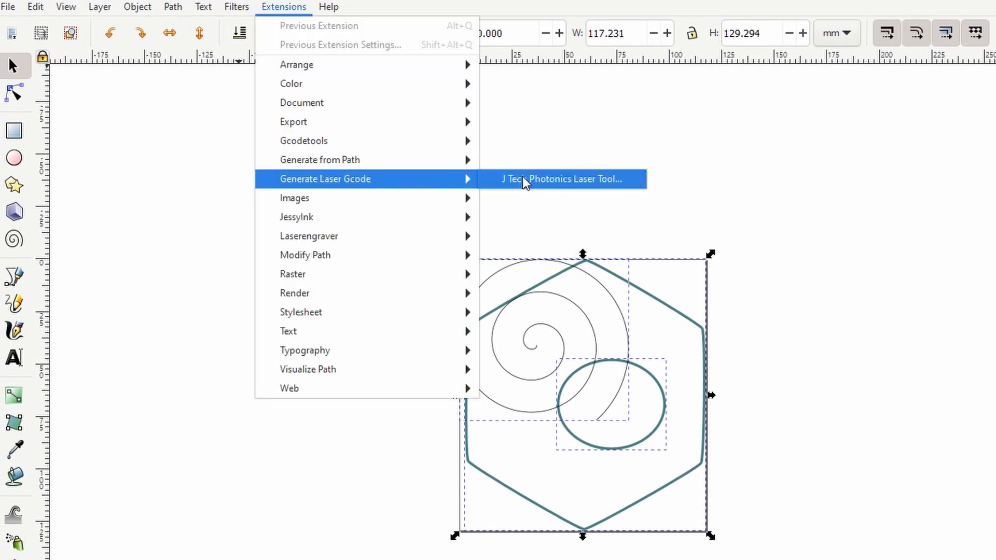
pyautogui.click(560, 178)
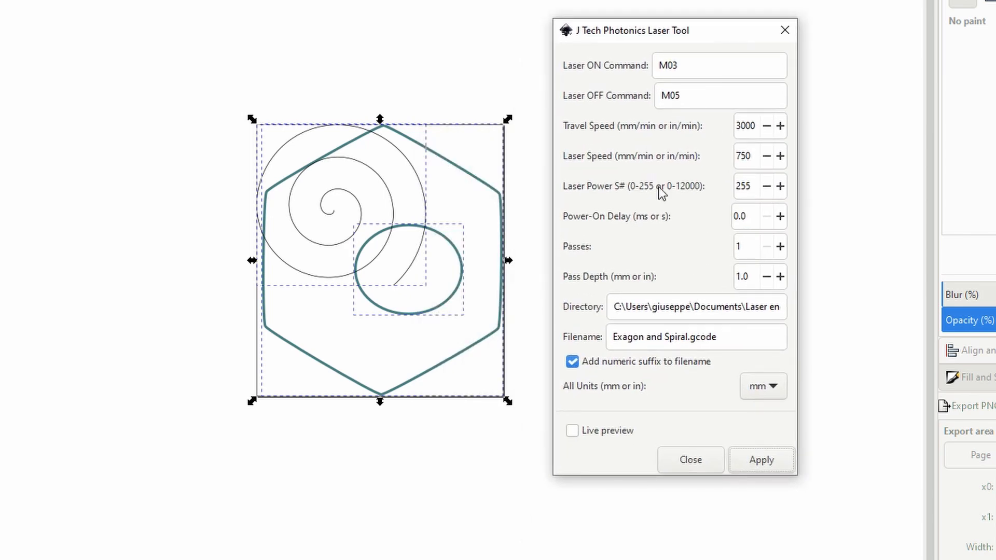
pyautogui.moveTo(608, 131)
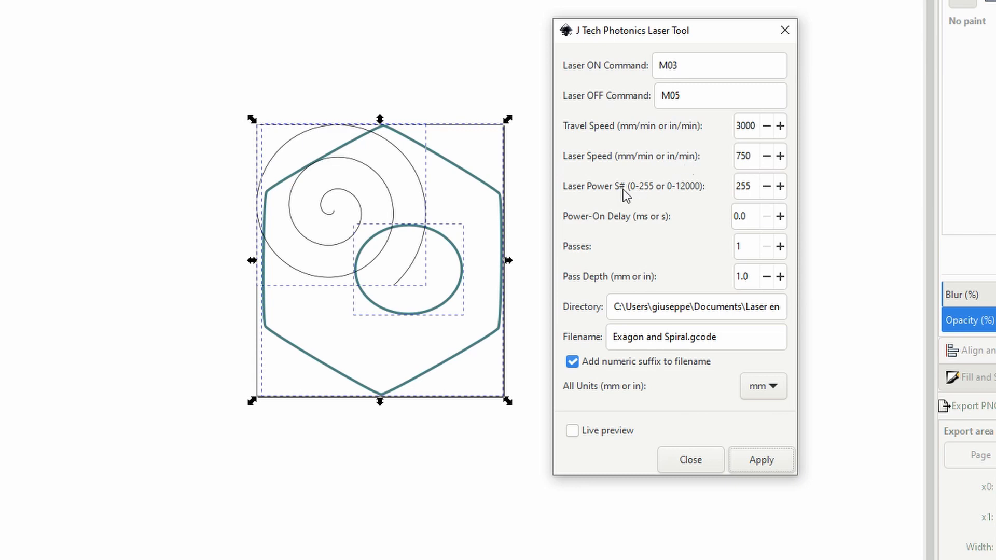
pyautogui.moveTo(586, 263)
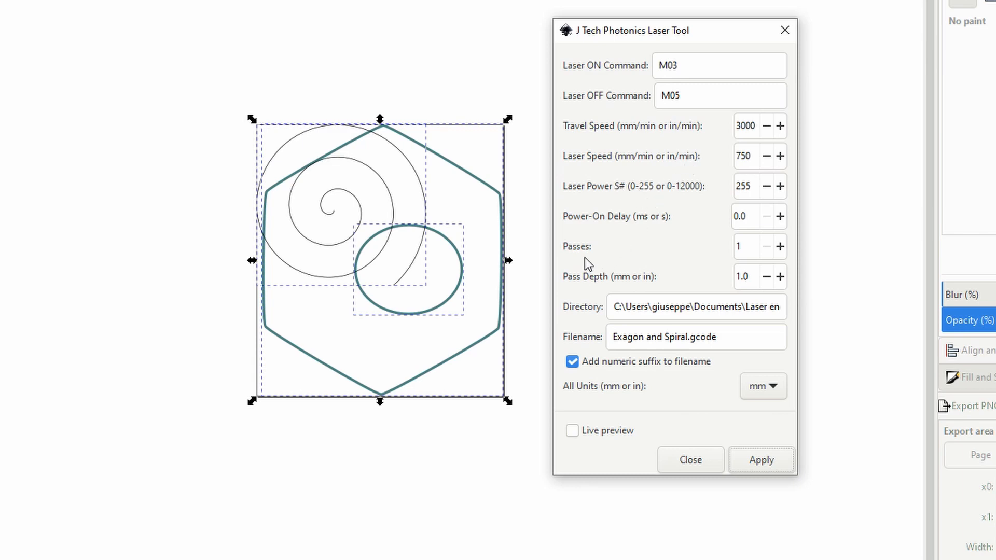
pyautogui.moveTo(652, 280)
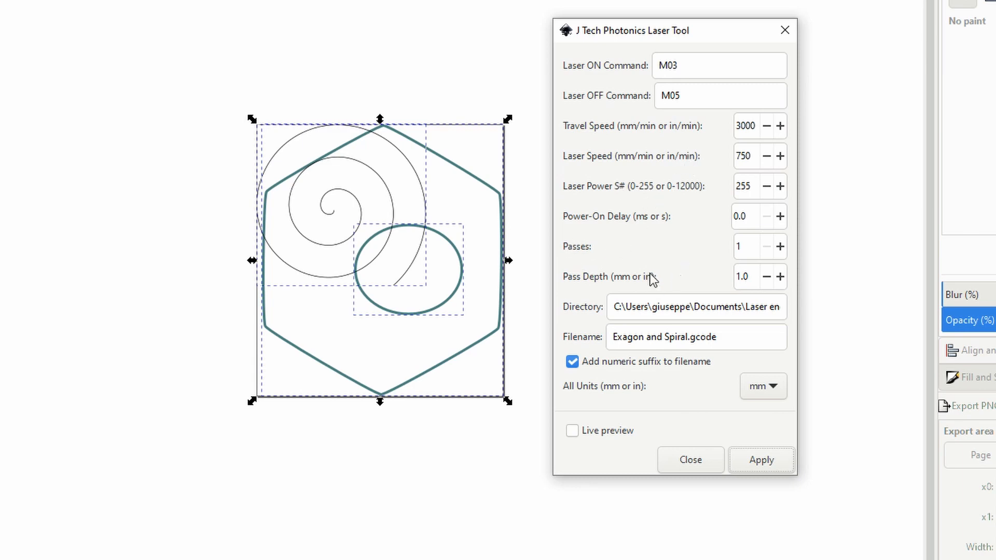
pyautogui.moveTo(695, 195)
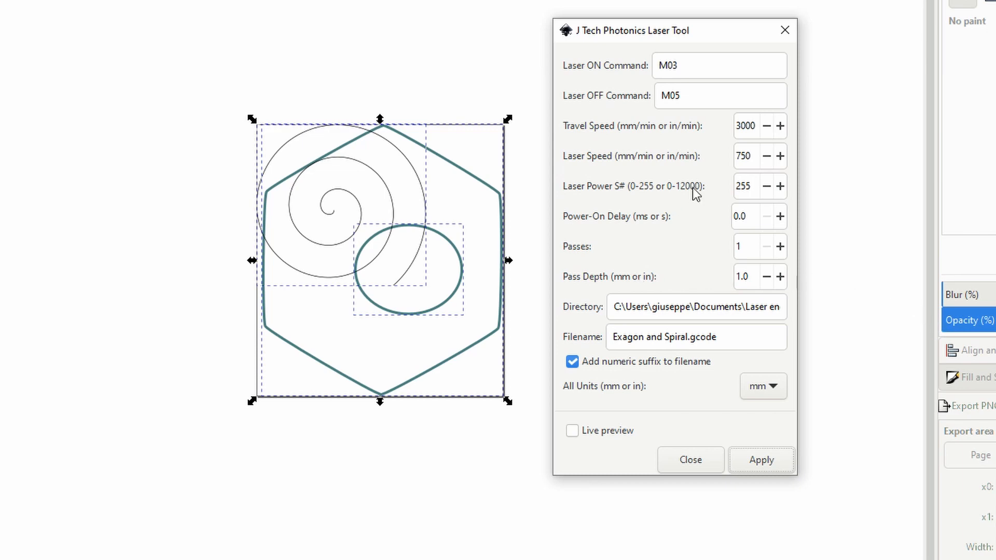
pyautogui.moveTo(713, 187)
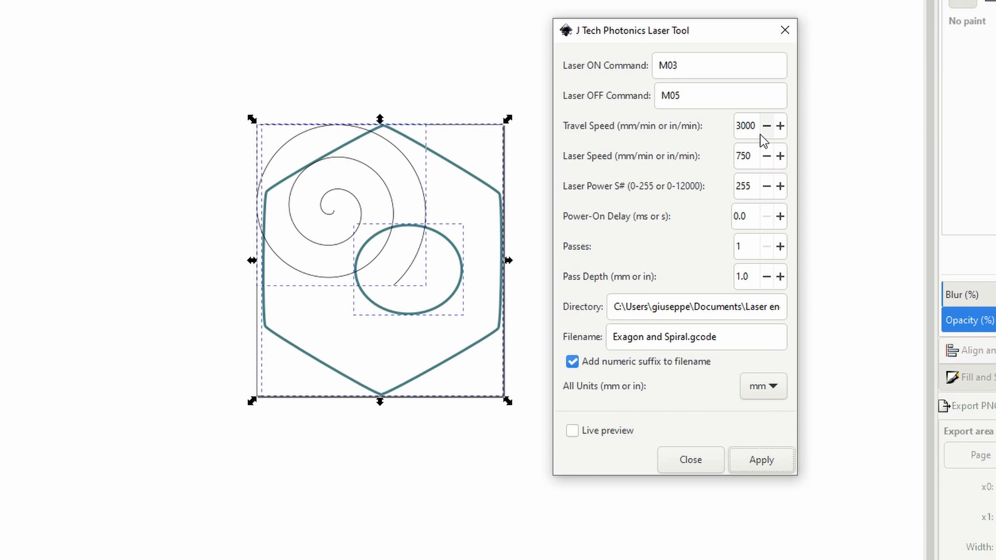
pyautogui.moveTo(766, 166)
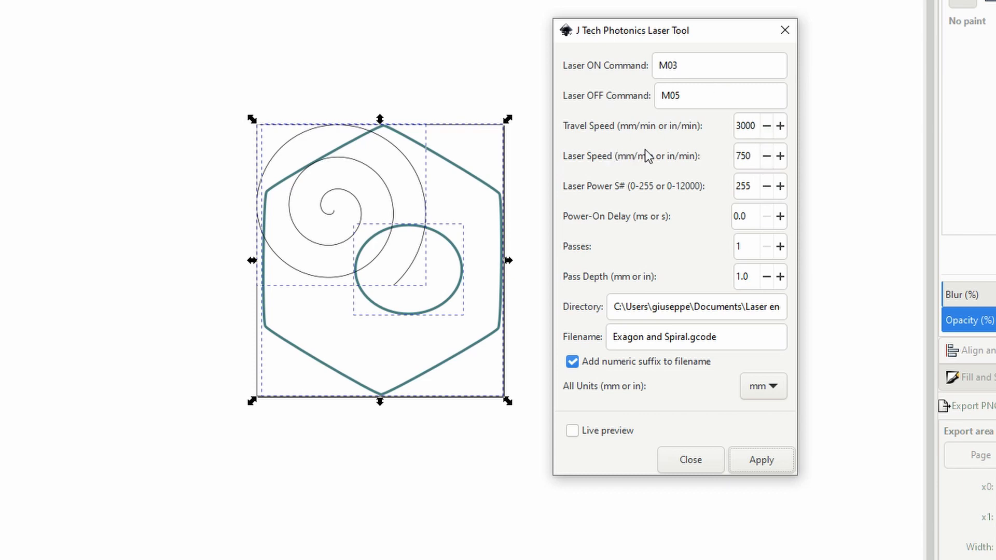
pyautogui.moveTo(645, 170)
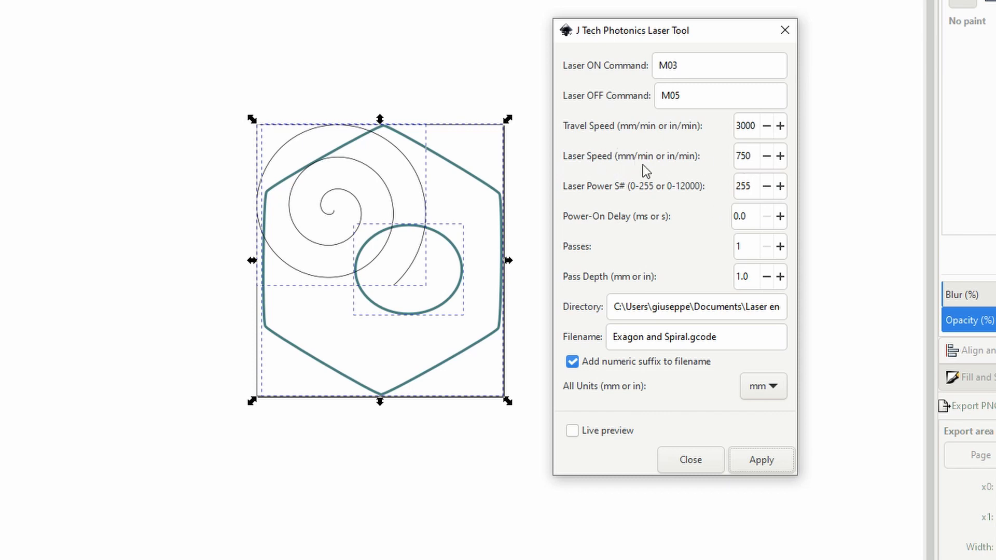
pyautogui.moveTo(659, 160)
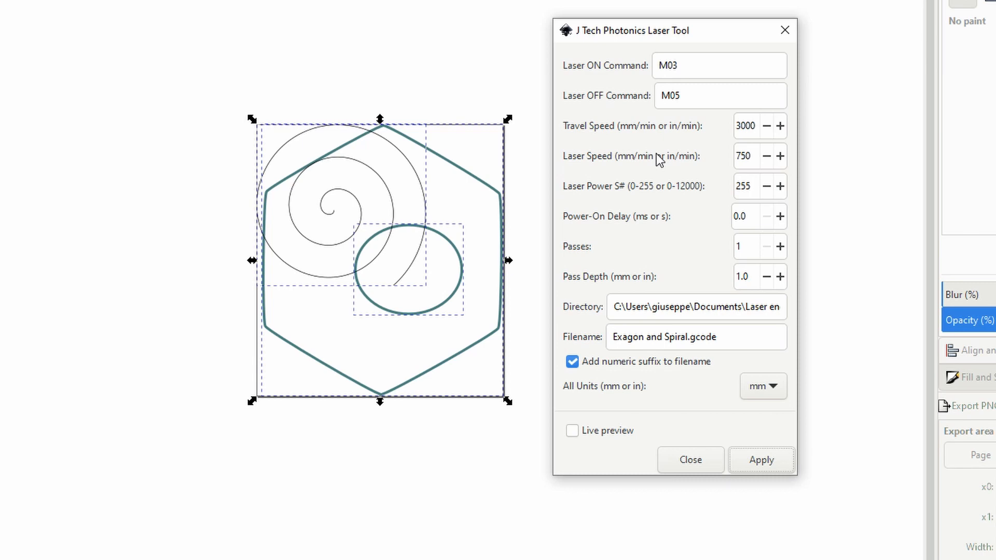
pyautogui.moveTo(764, 161)
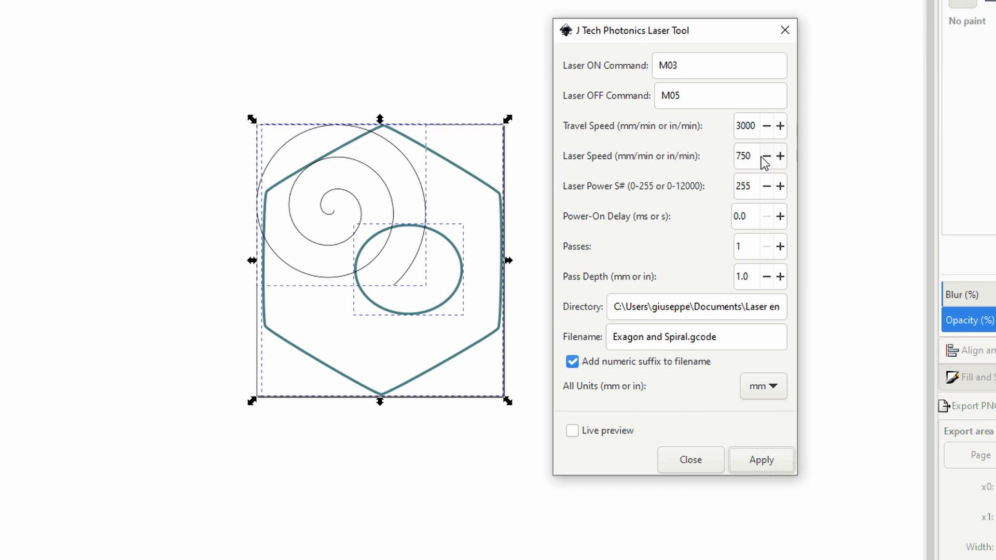
pyautogui.moveTo(721, 164)
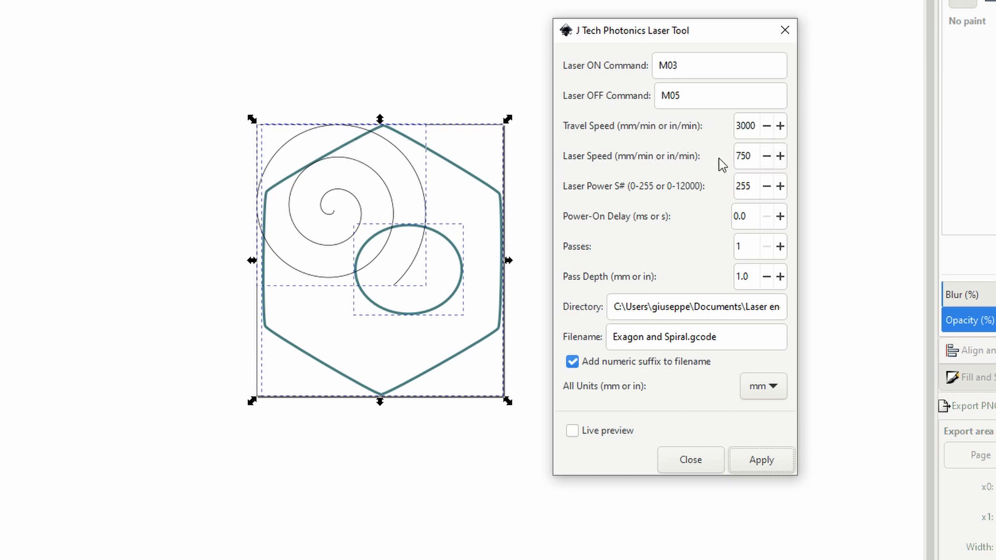
pyautogui.moveTo(644, 226)
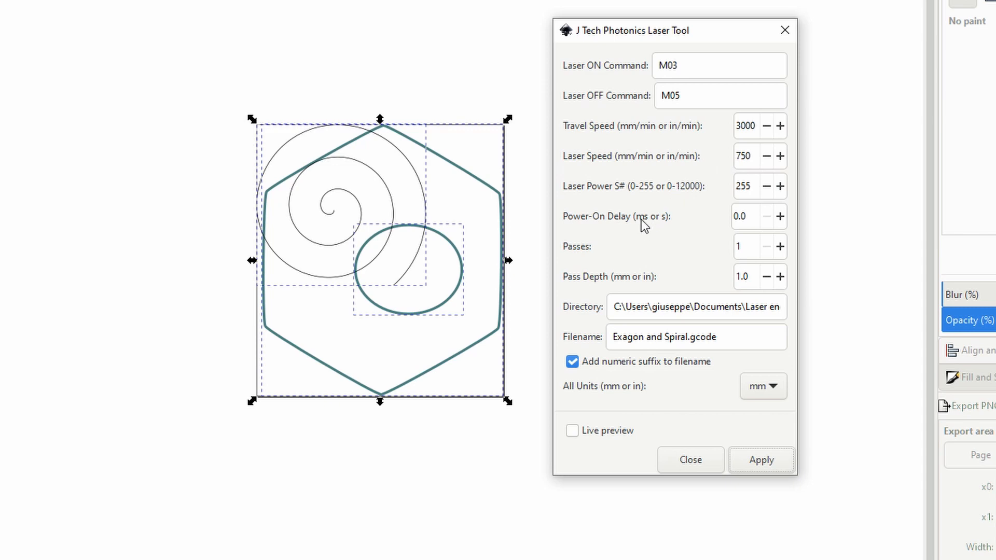
pyautogui.moveTo(653, 197)
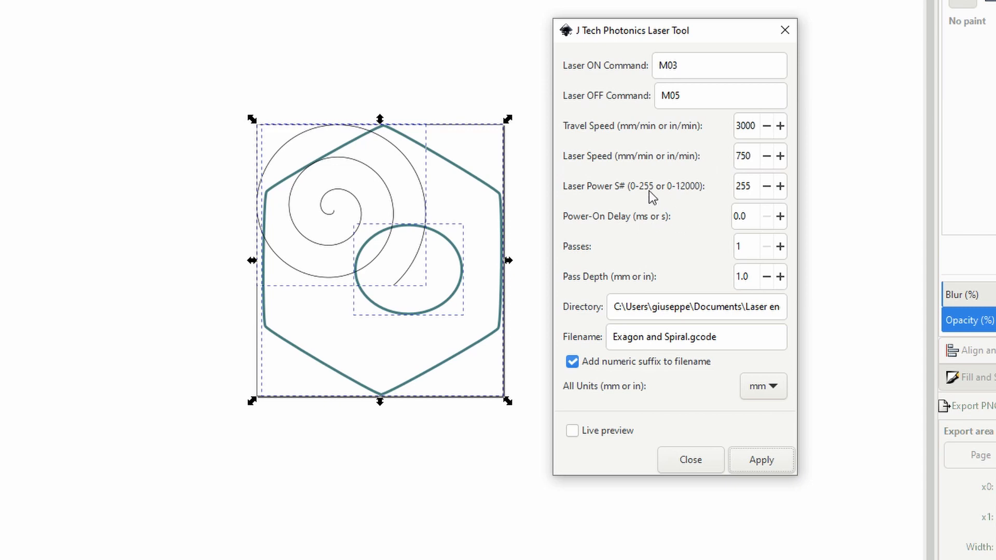
pyautogui.moveTo(657, 204)
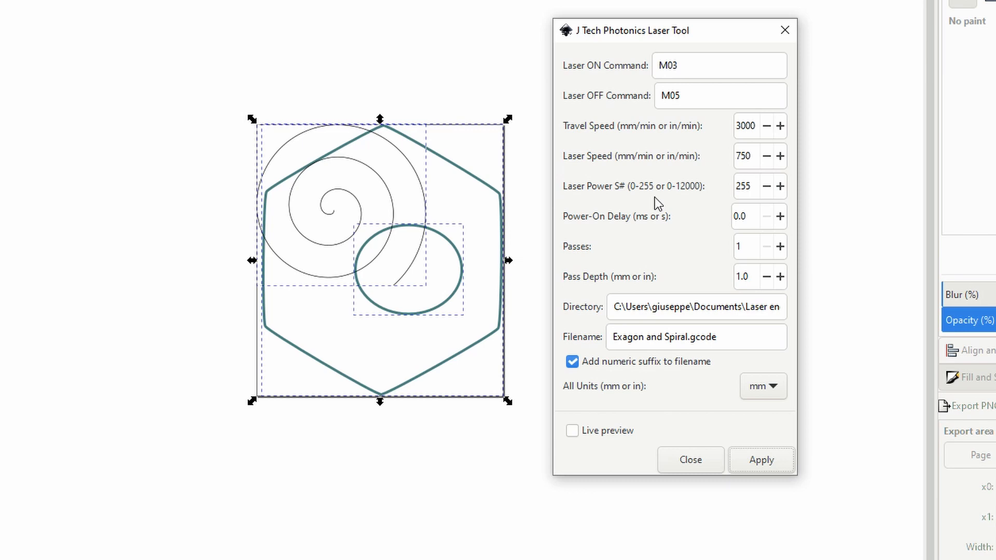
pyautogui.moveTo(653, 227)
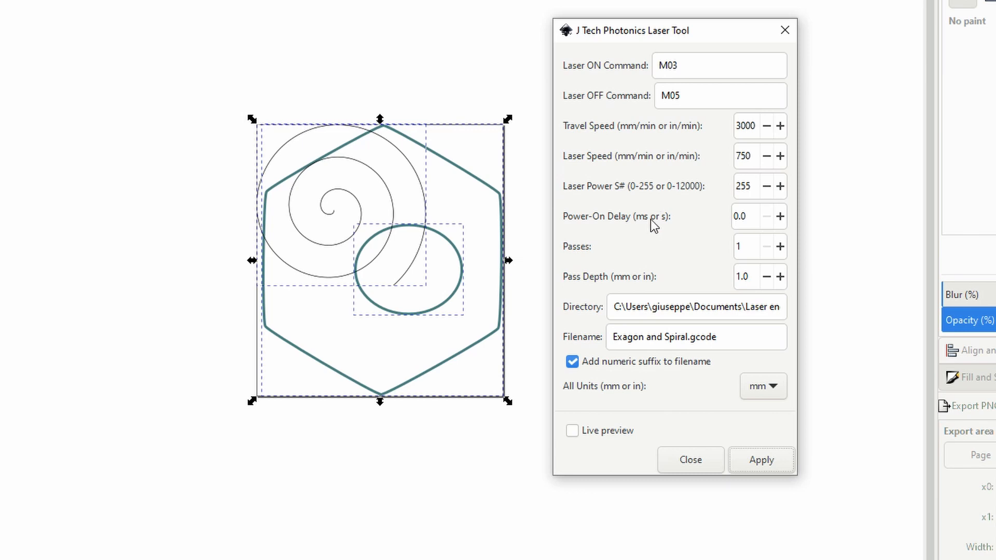
pyautogui.moveTo(667, 209)
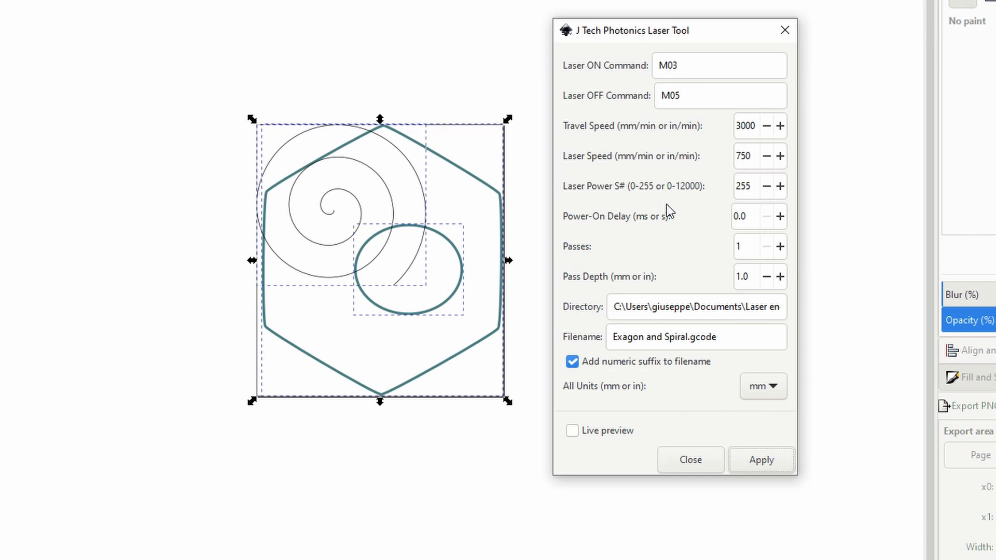
pyautogui.moveTo(662, 209)
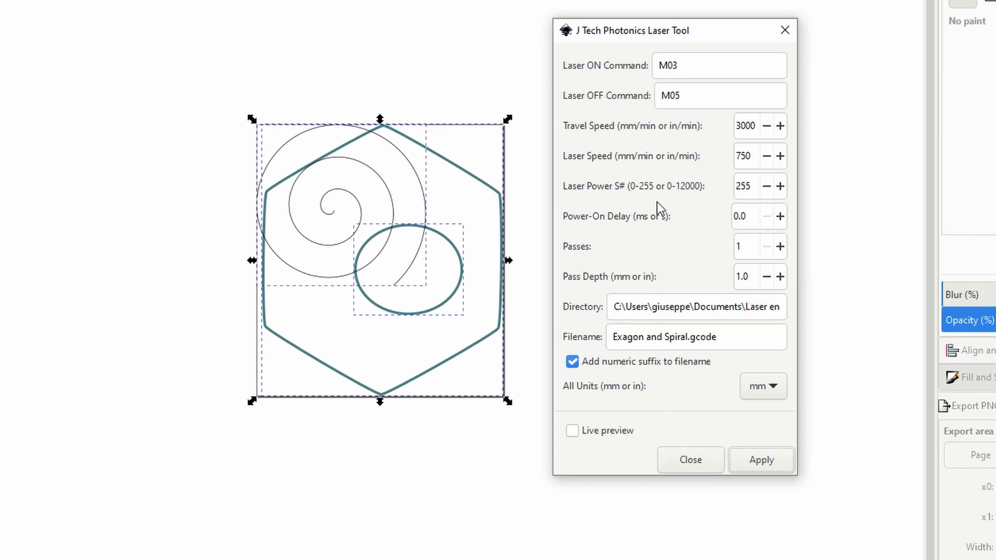
pyautogui.moveTo(660, 208)
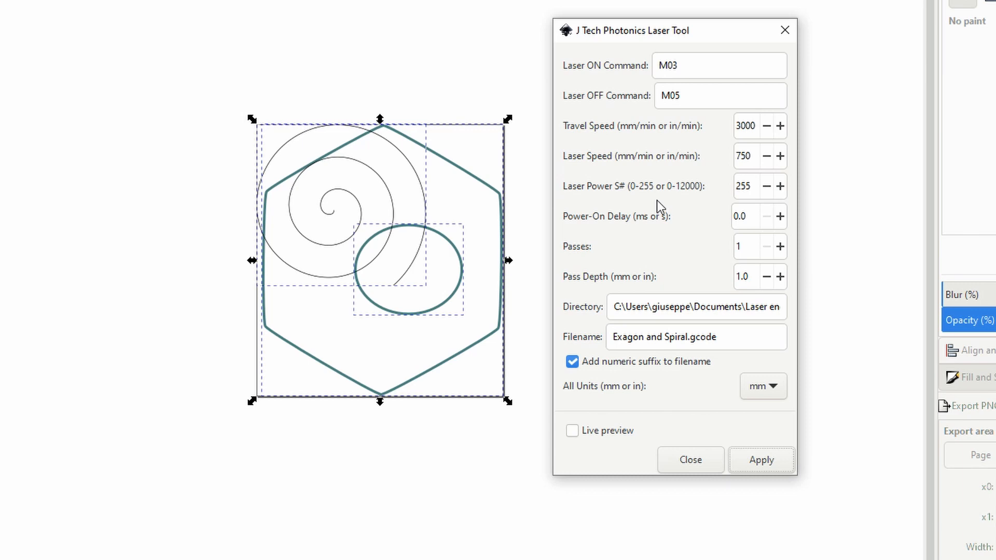
pyautogui.moveTo(627, 245)
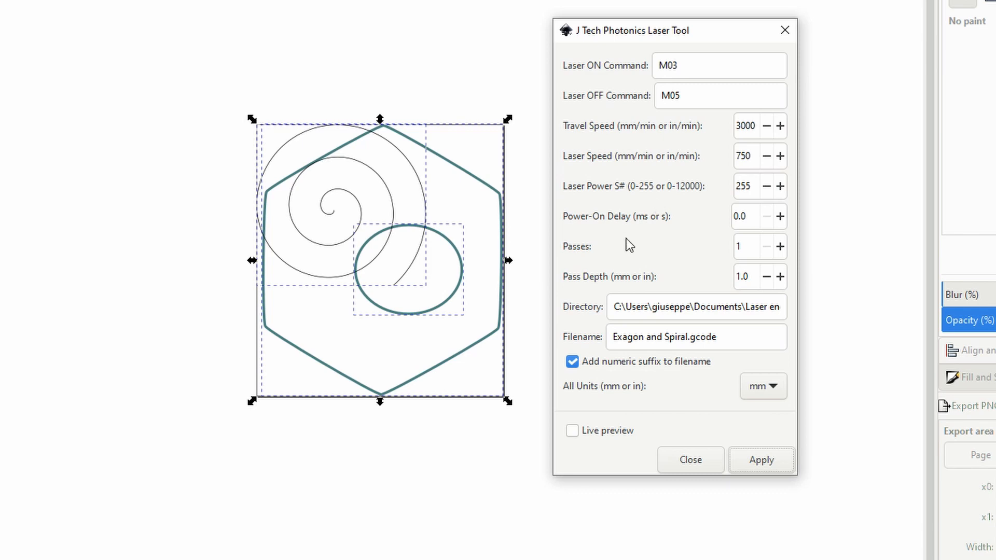
# - Set M03/M05, travel 3000, laser 750, power 255 and filename 'Exagon and Spiral.gcode'
pyautogui.click(695, 307)
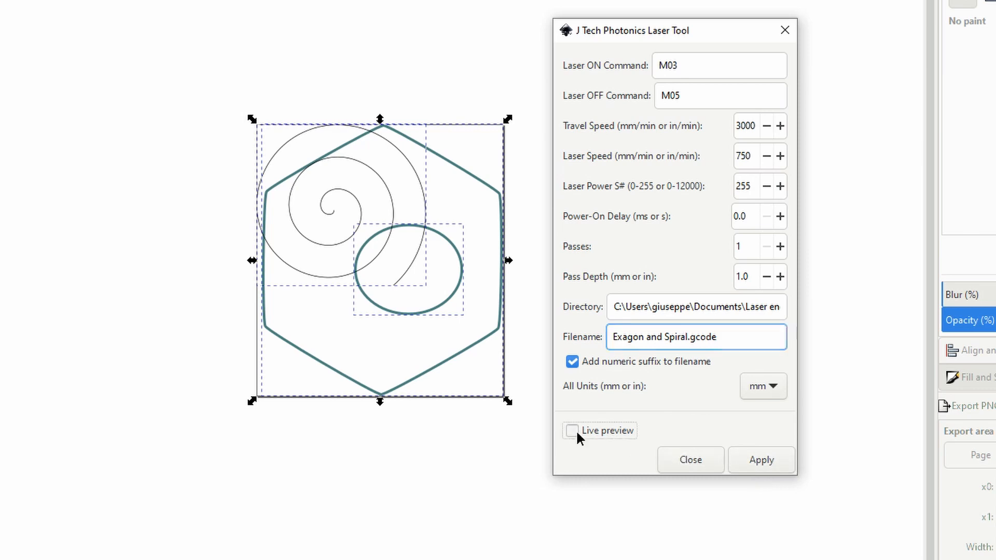
# - Enable Live preview, dismiss the warning and apply to generate the toolpath
pyautogui.click(760, 460)
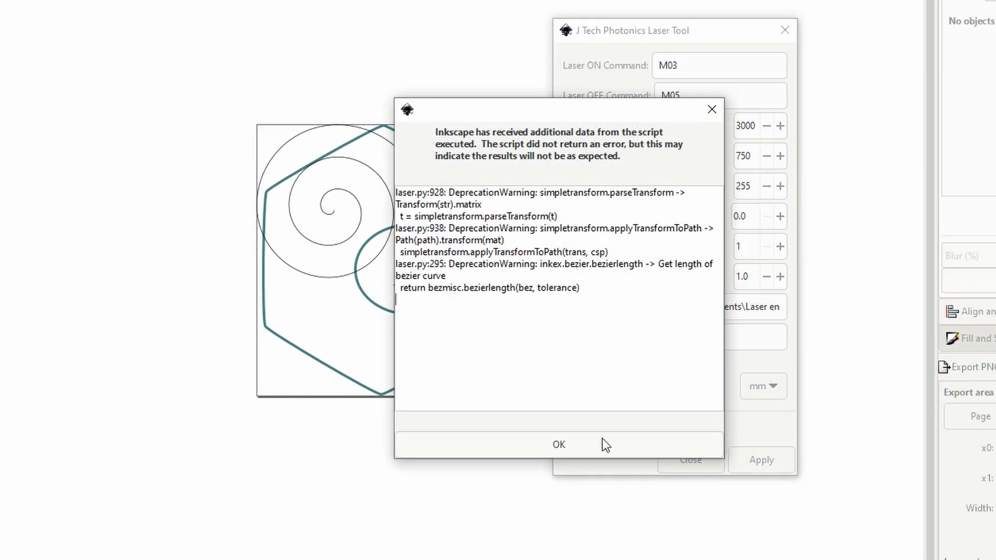
pyautogui.click(557, 444)
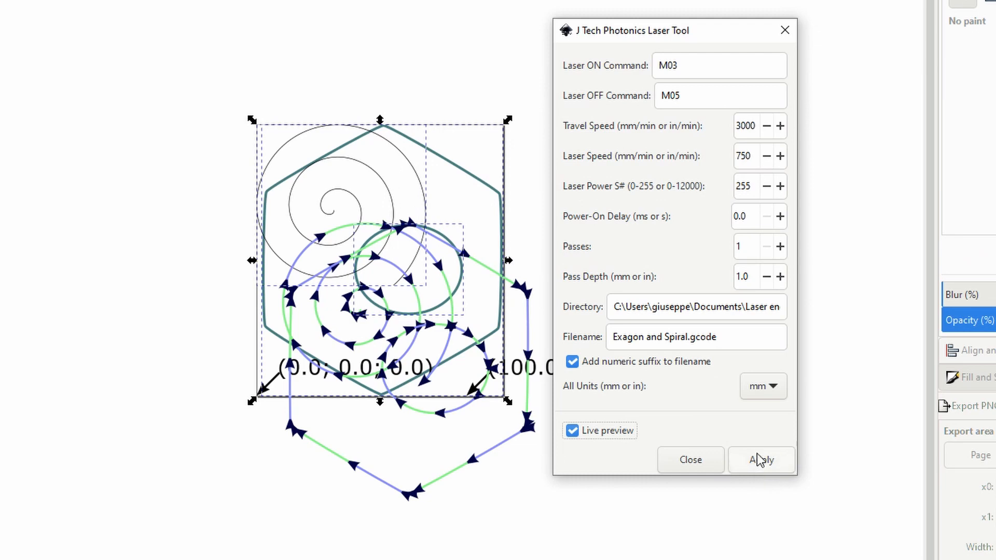
pyautogui.click(571, 430)
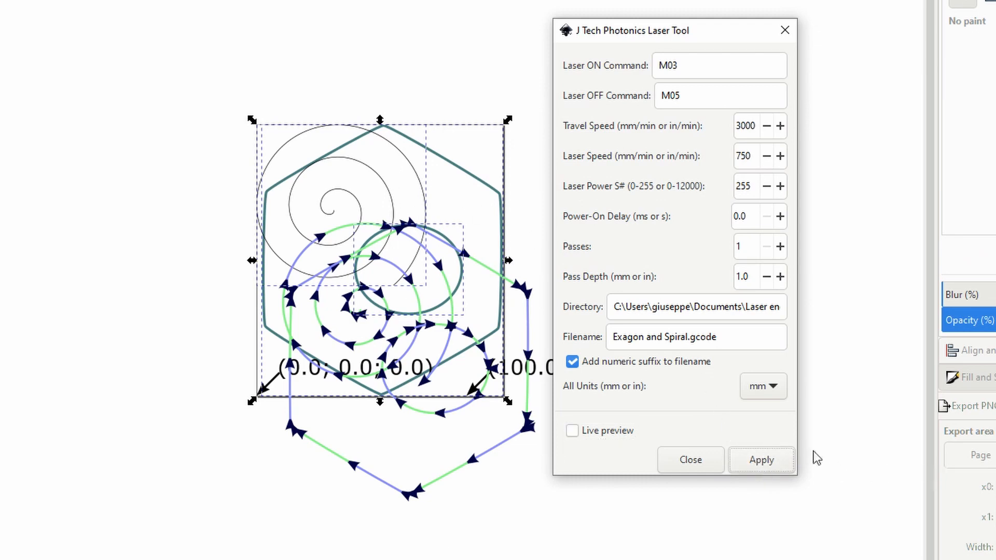
pyautogui.moveTo(721, 153)
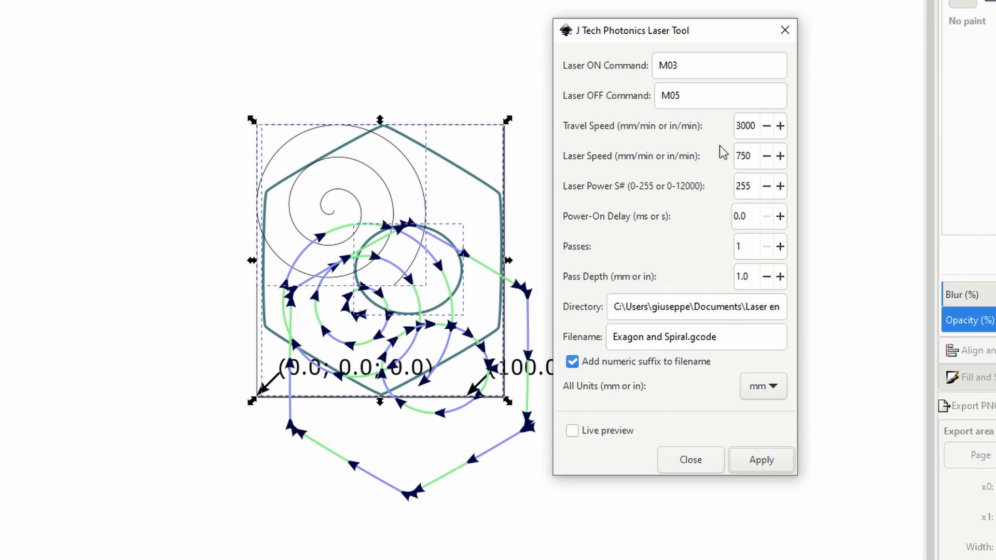
pyautogui.moveTo(629, 30); pyautogui.dragTo(730, 37)
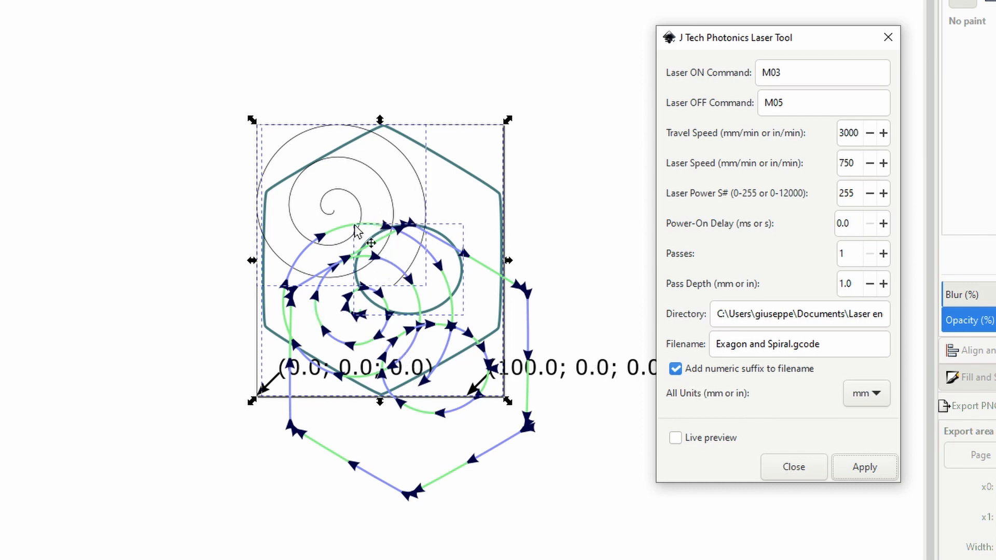
pyautogui.moveTo(512, 240)
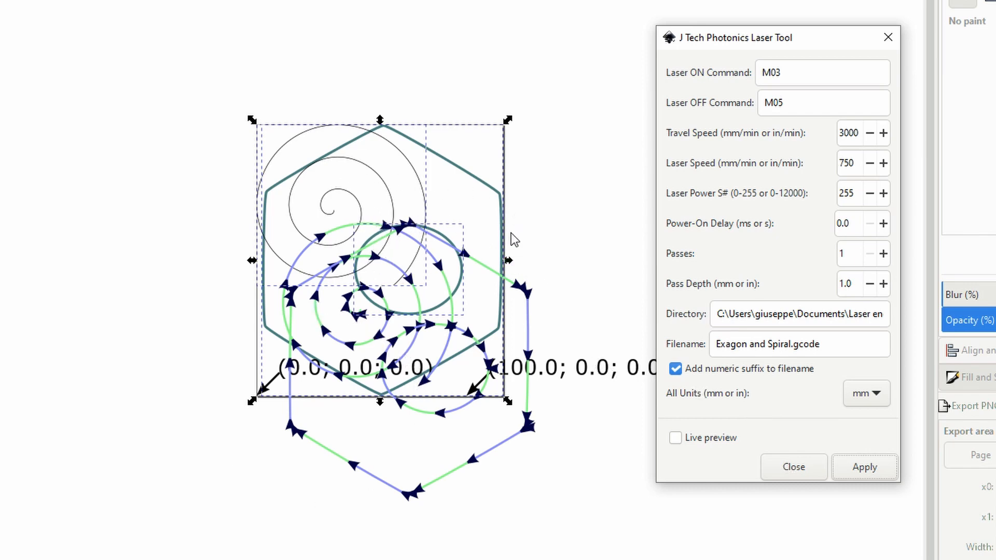
pyautogui.moveTo(487, 266)
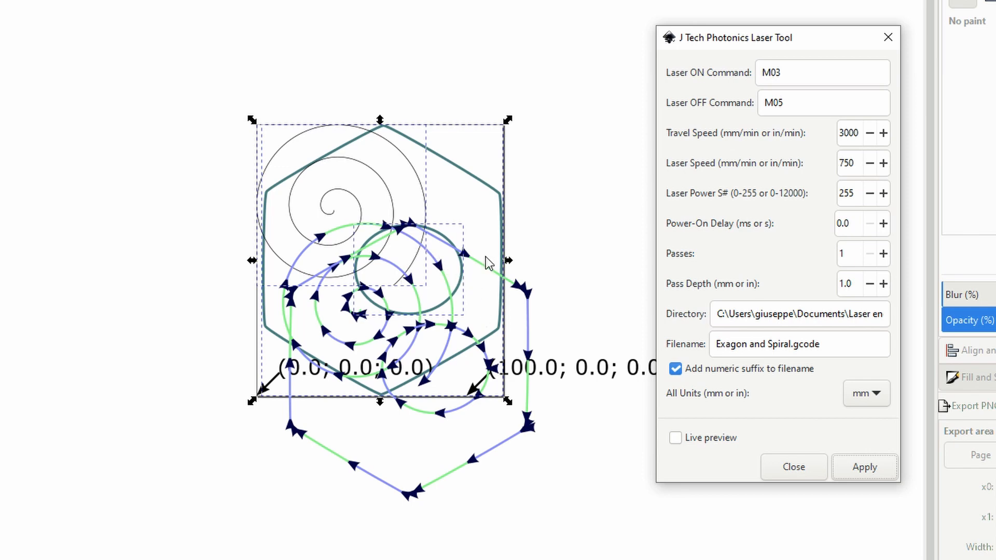
pyautogui.moveTo(467, 433)
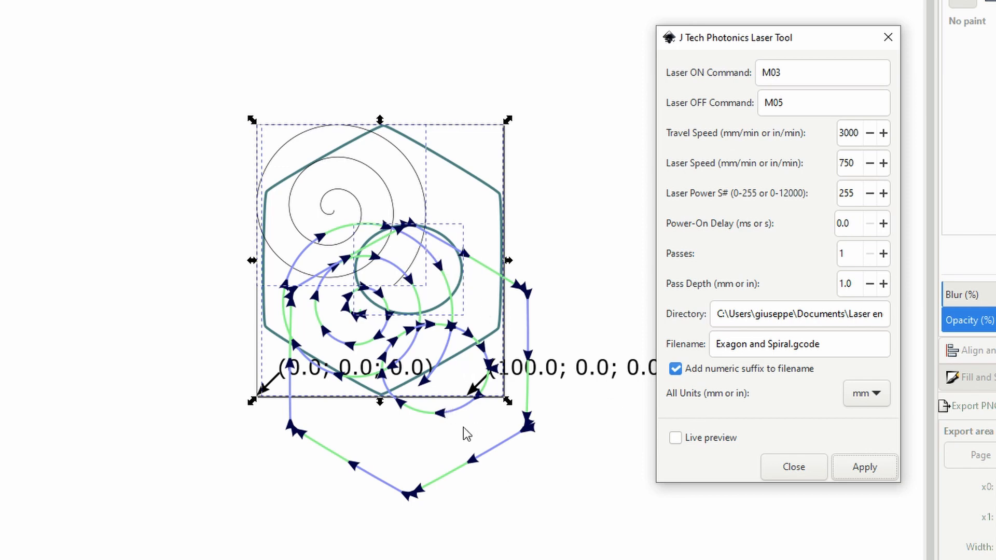
pyautogui.moveTo(260, 299)
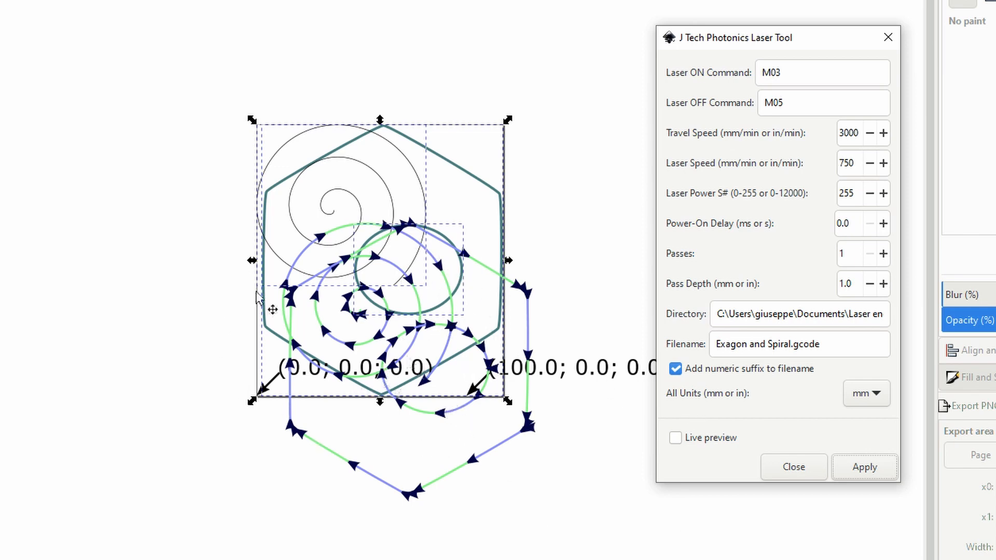
pyautogui.moveTo(326, 307)
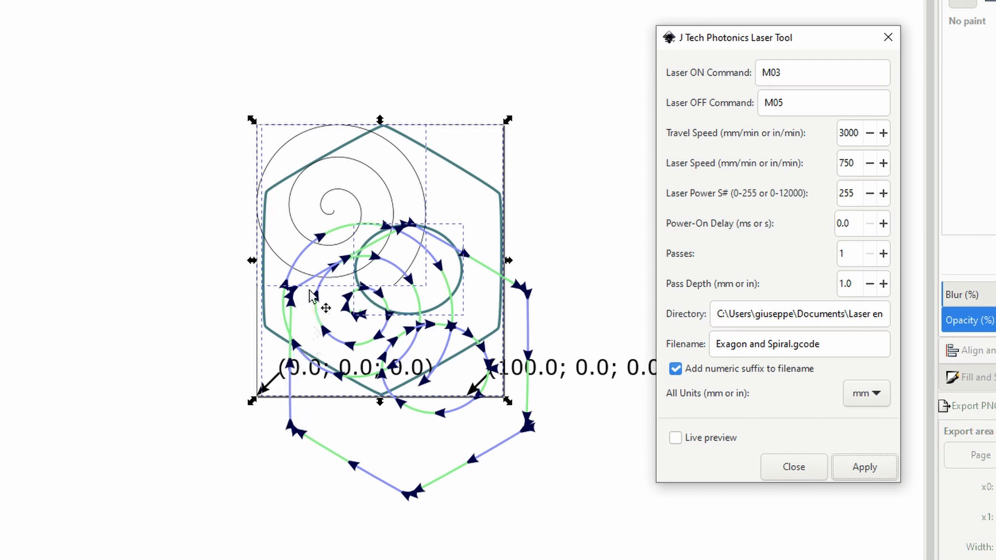
pyautogui.moveTo(343, 333)
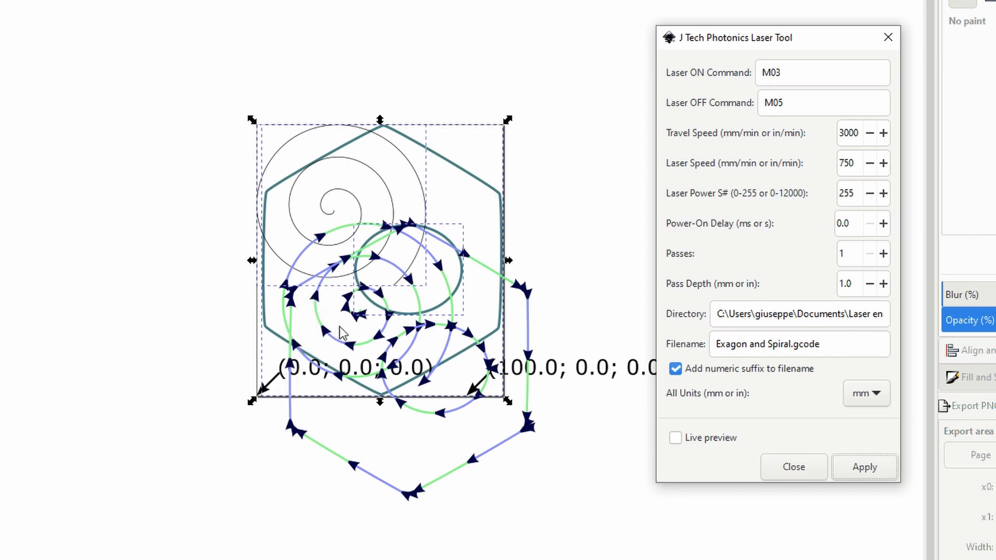
pyautogui.moveTo(247, 487)
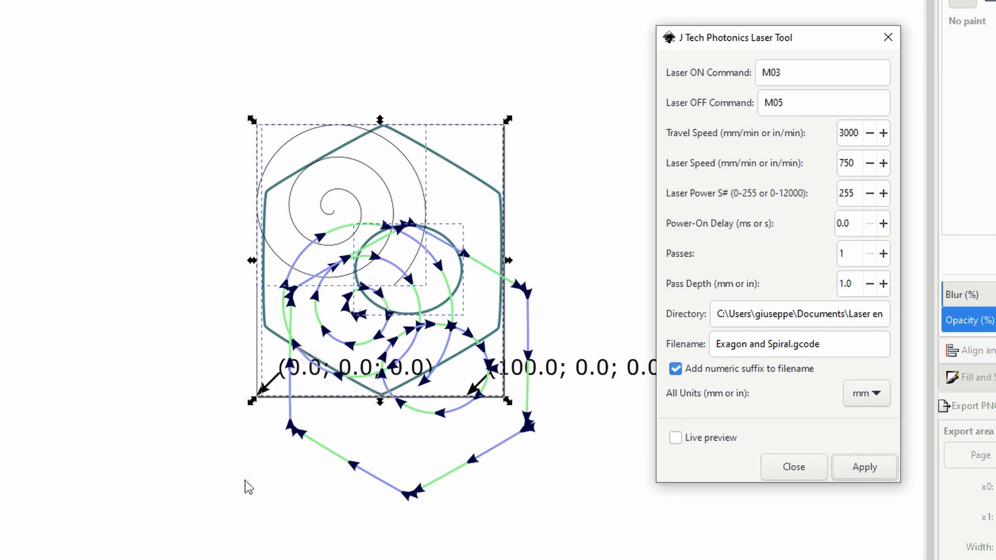
pyautogui.moveTo(342, 425)
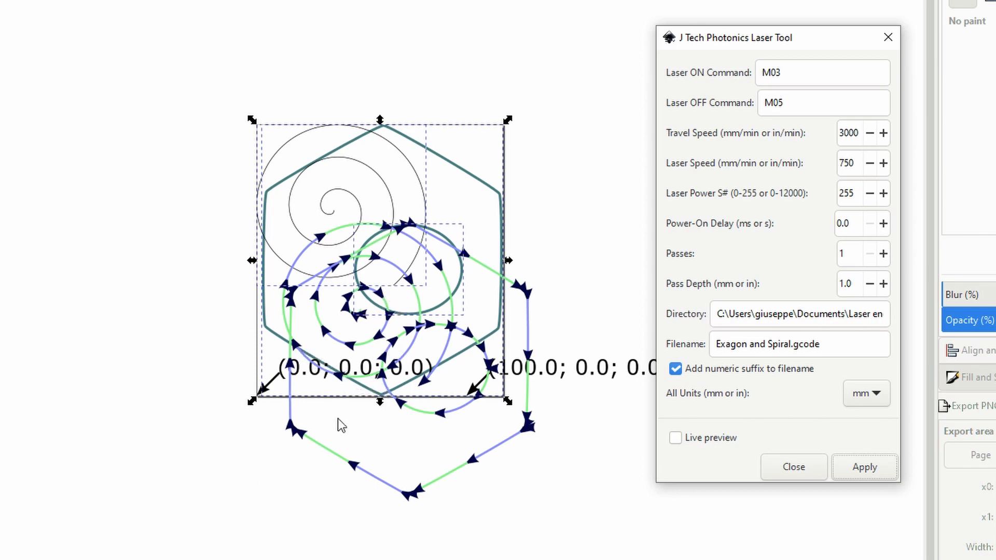
pyautogui.moveTo(673, 479)
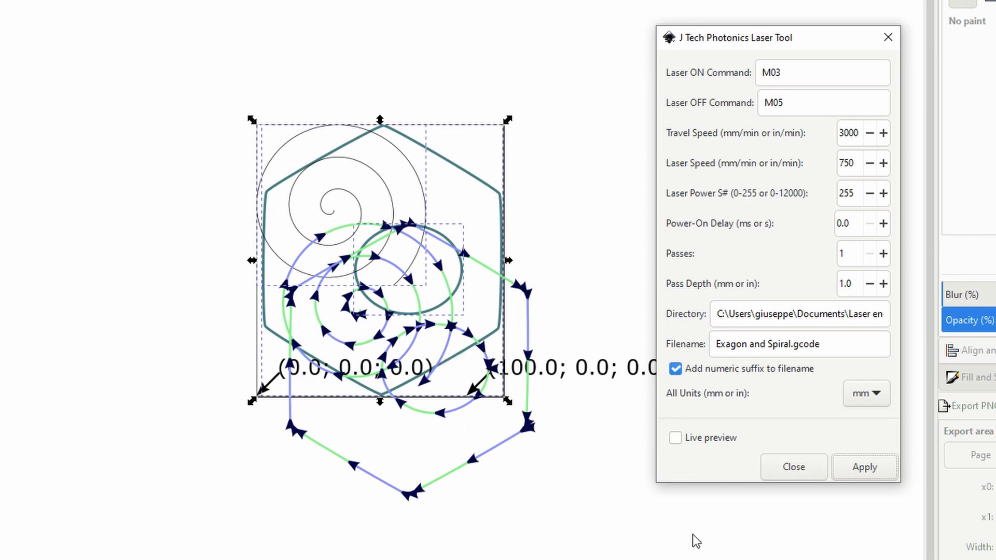
# - Switch away from Inkscape after inspecting the generated toolpath
pyautogui.click(863, 467)
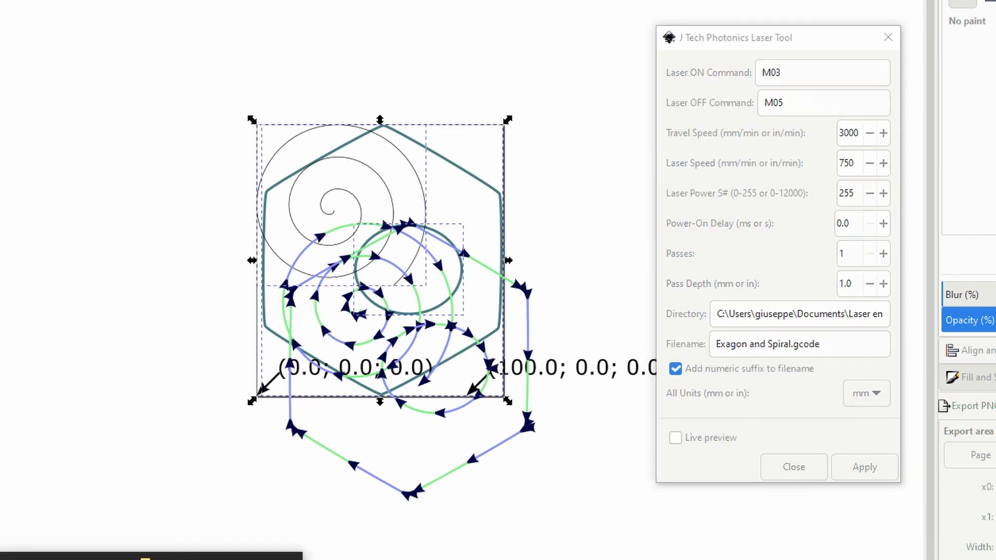
# - Open the Laser output folder showing Exagon and Spiral_0001.gcode beside Test_0001.gcode
pyautogui.click(864, 467)
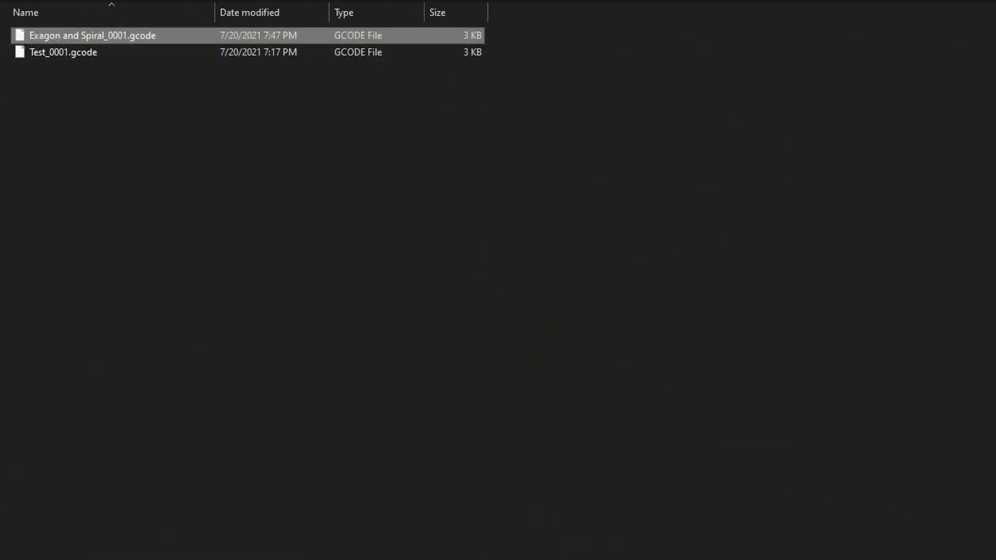
pyautogui.moveTo(131, 141)
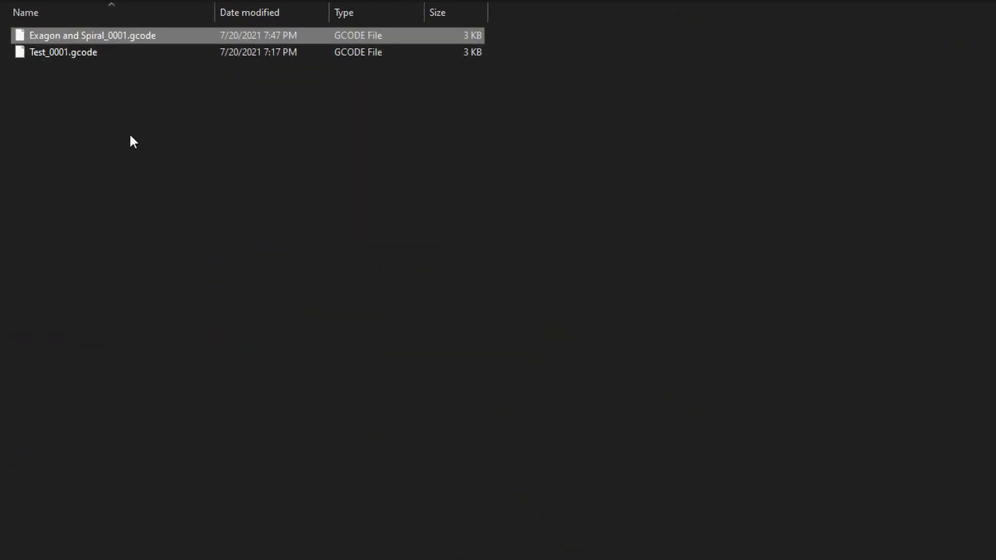
pyautogui.moveTo(319, 190)
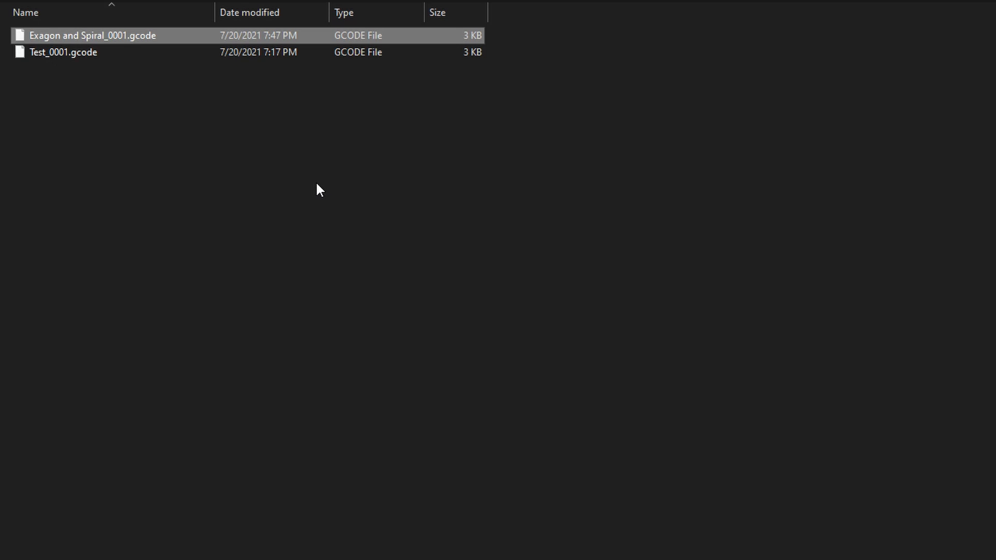
pyautogui.click(63, 52)
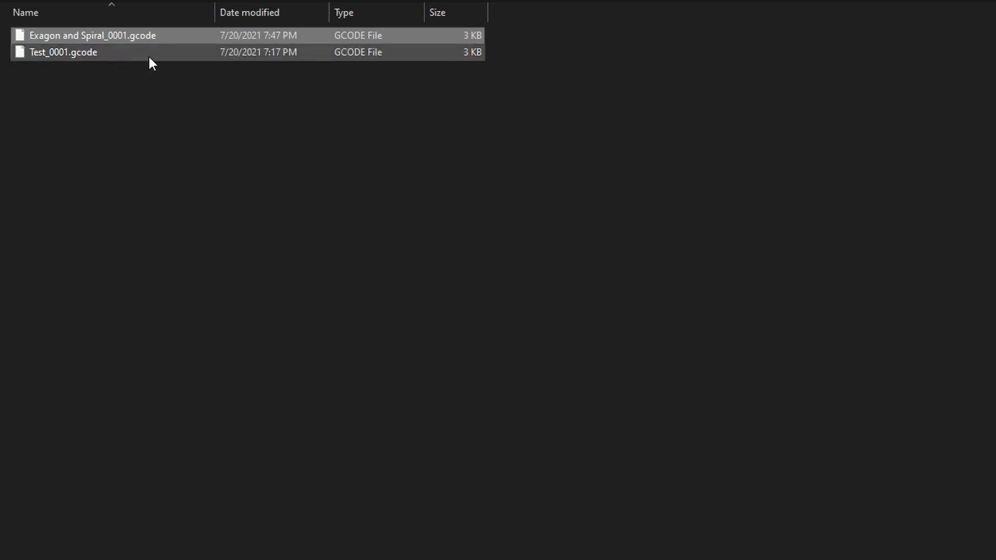
pyautogui.moveTo(151, 42)
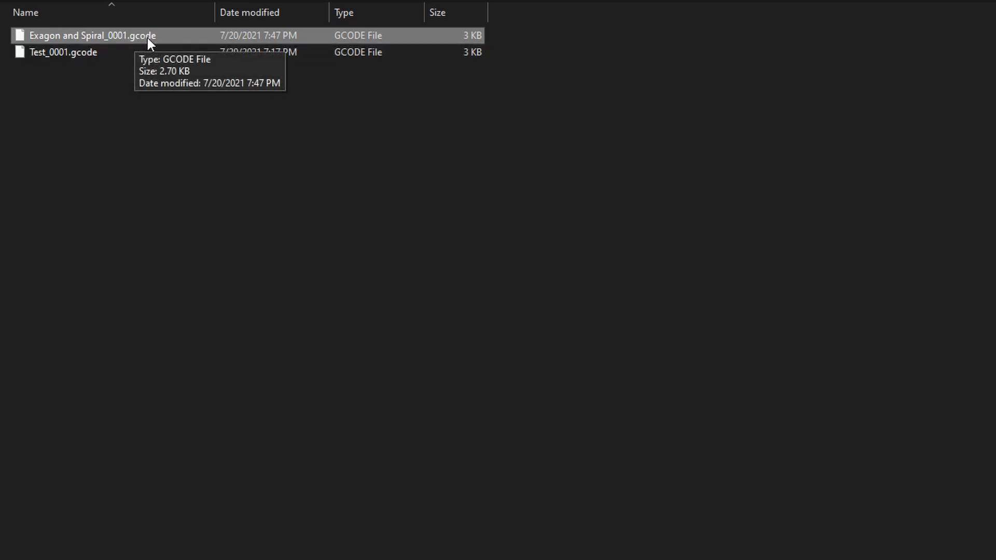
pyautogui.moveTo(175, 220)
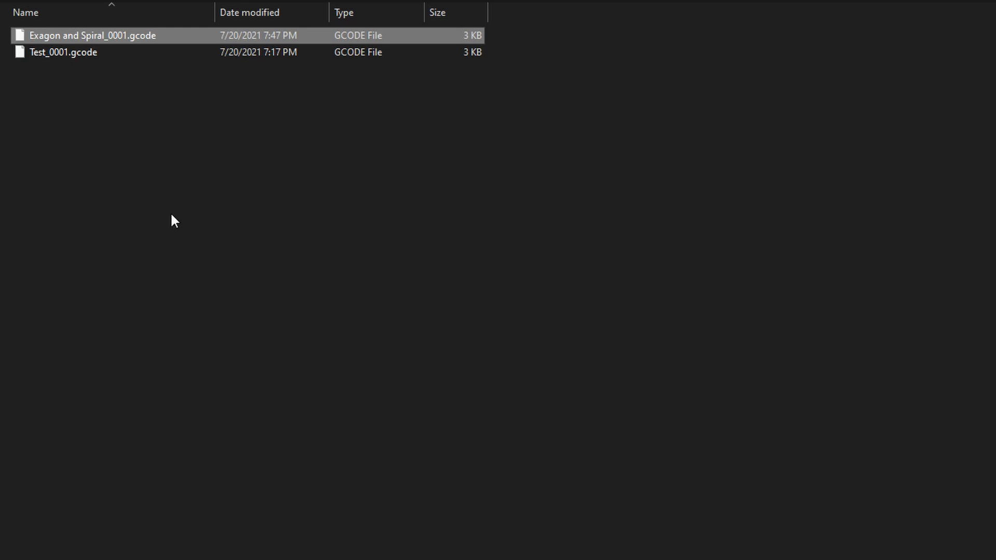
pyautogui.moveTo(151, 261)
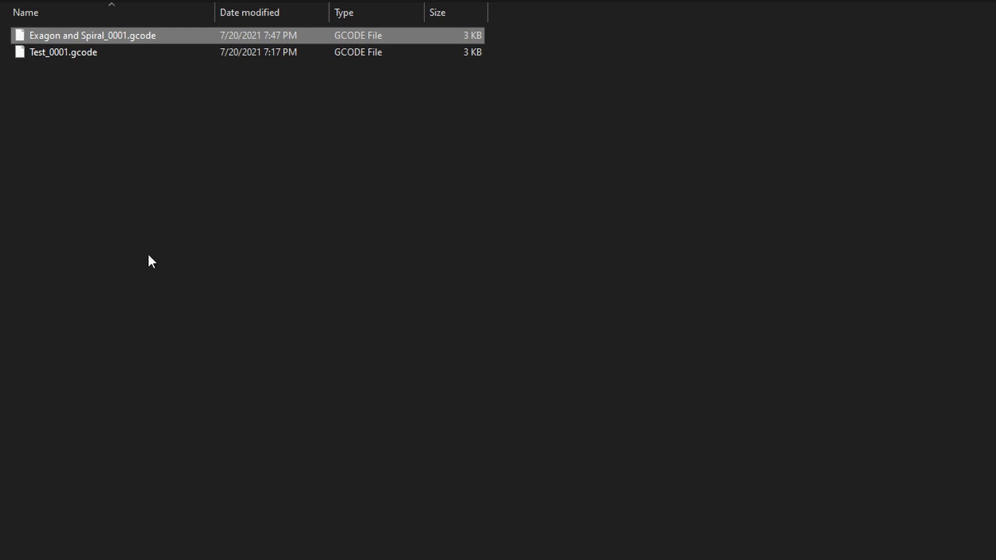
pyautogui.moveTo(223, 104)
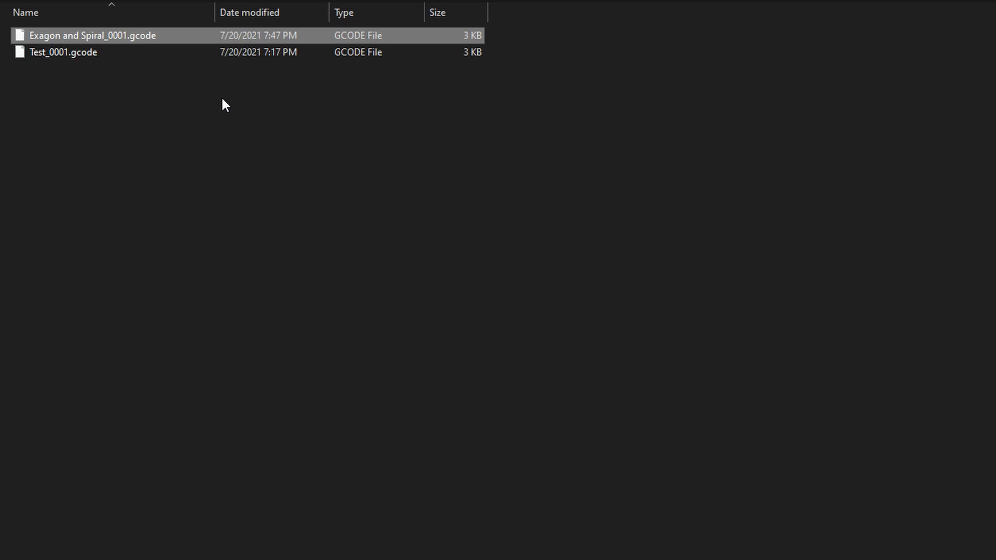
pyautogui.moveTo(184, 187)
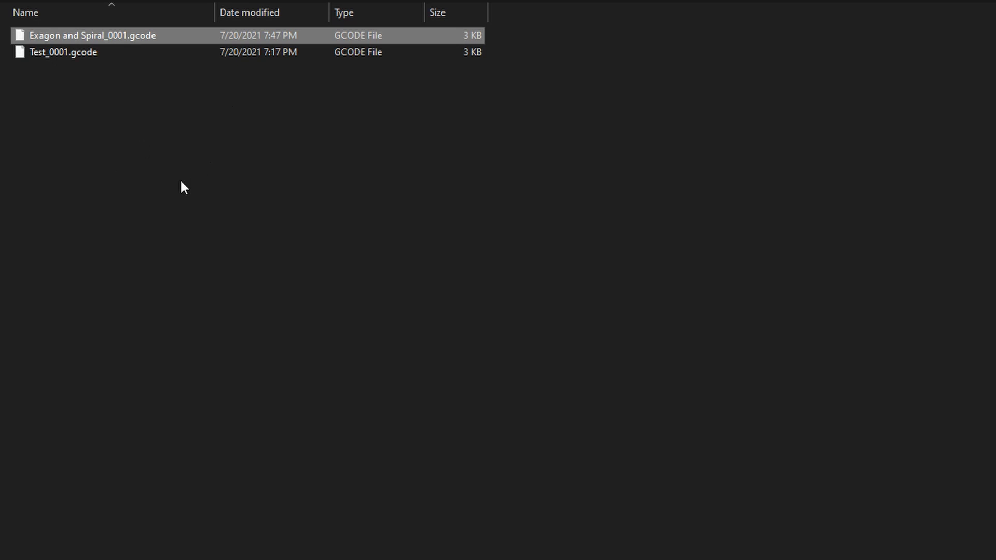
pyautogui.moveTo(470, 358)
pyautogui.write('lase')
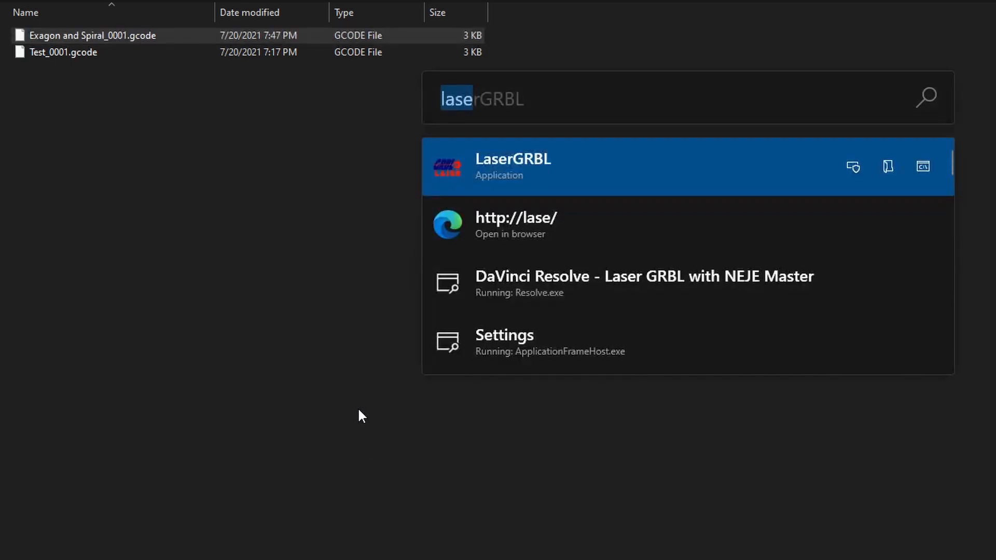
# - Launch LaserGRBL and open Exagon and Spiral_0001.gcode from the G-codes folder
pyautogui.click(512, 166)
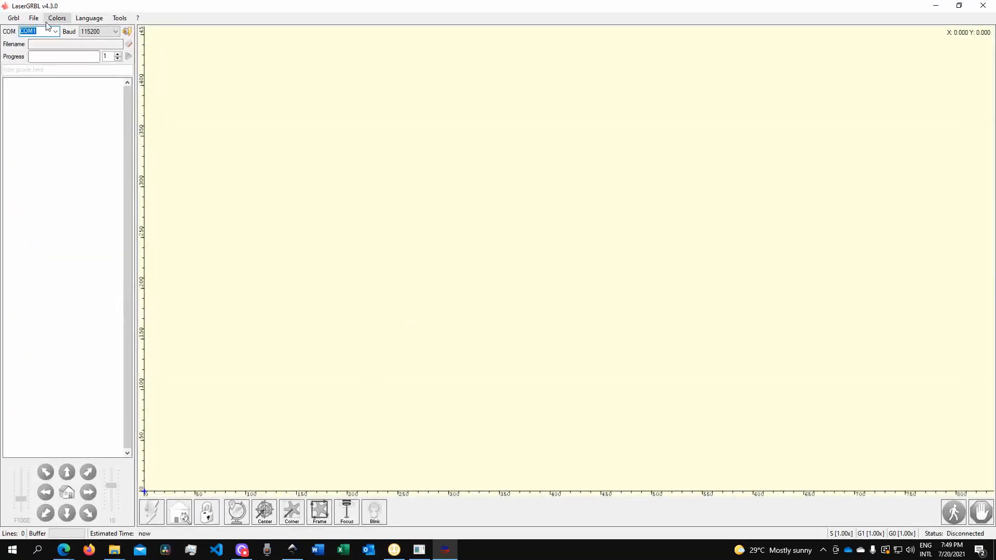
pyautogui.click(33, 18)
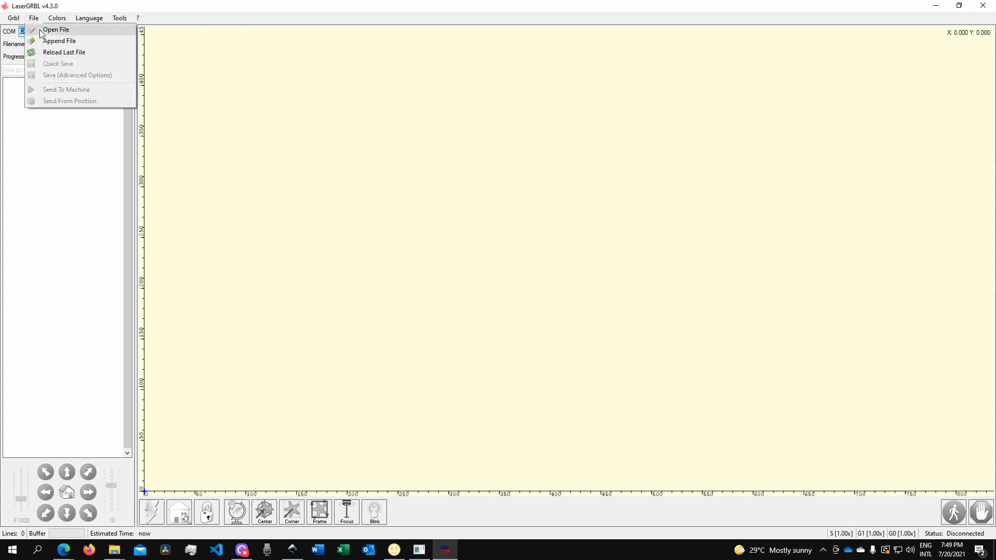
pyautogui.click(56, 29)
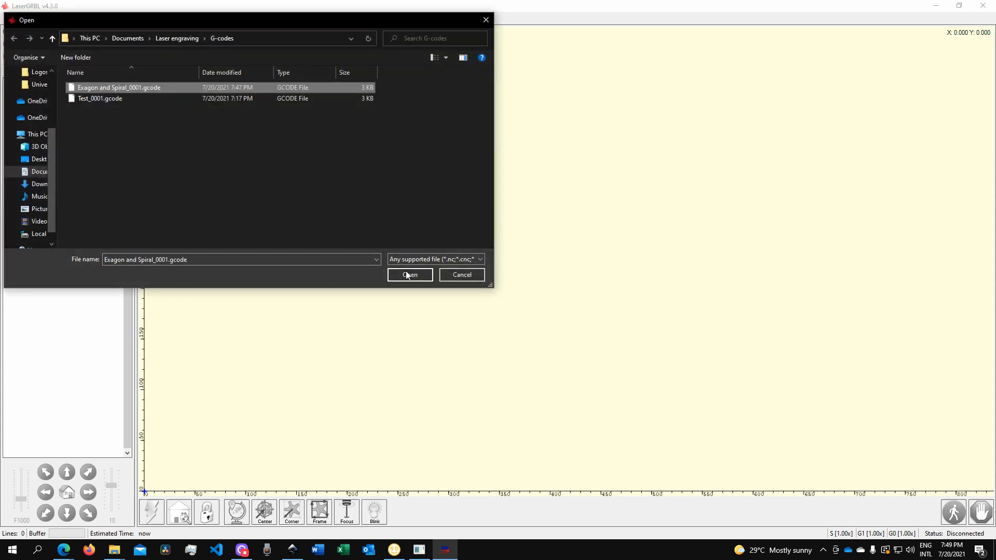
pyautogui.click(410, 275)
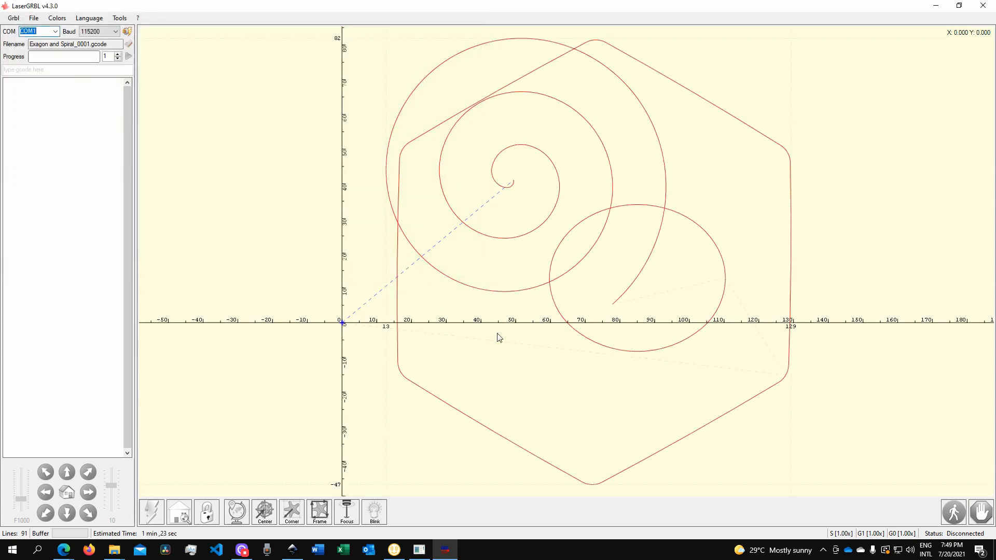
pyautogui.moveTo(645, 310)
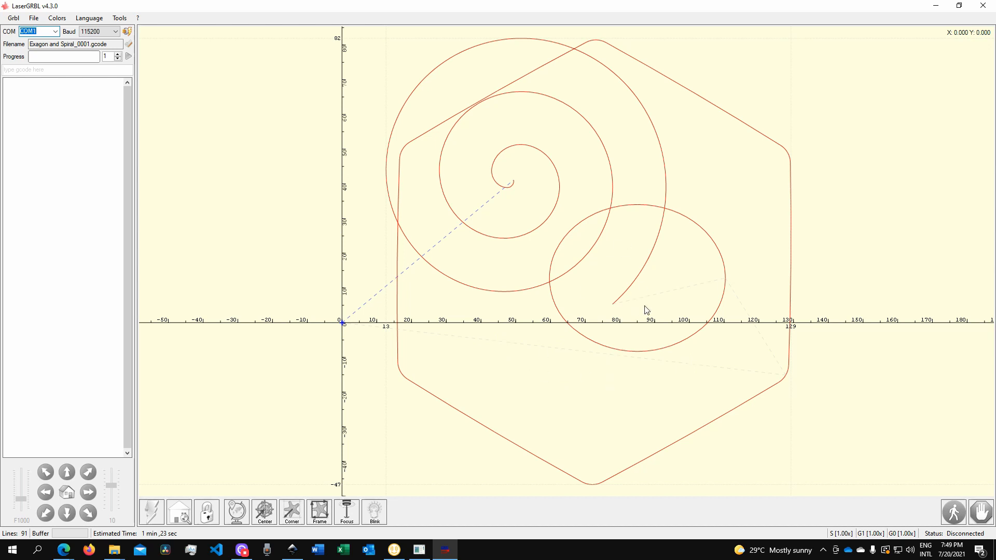
pyautogui.moveTo(490, 263)
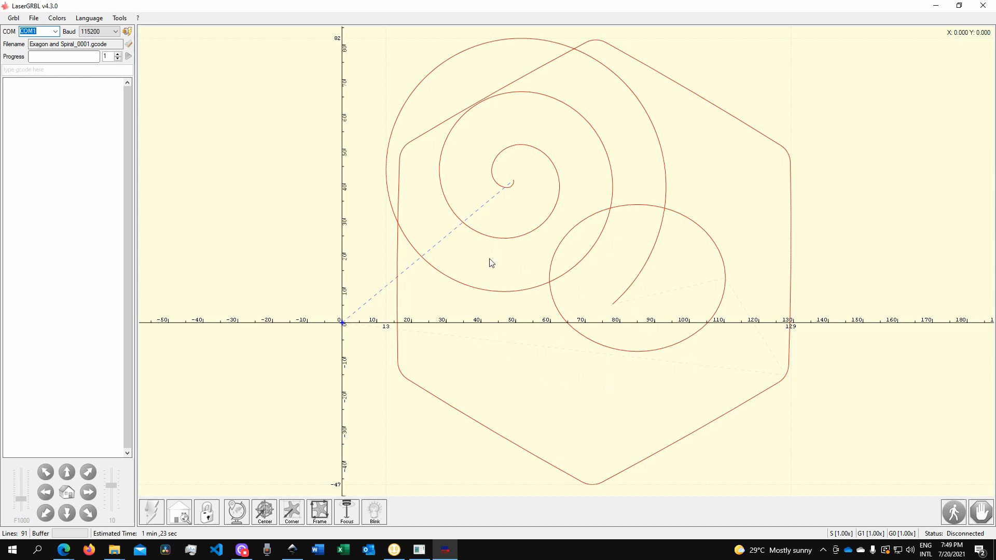
pyautogui.moveTo(582, 302)
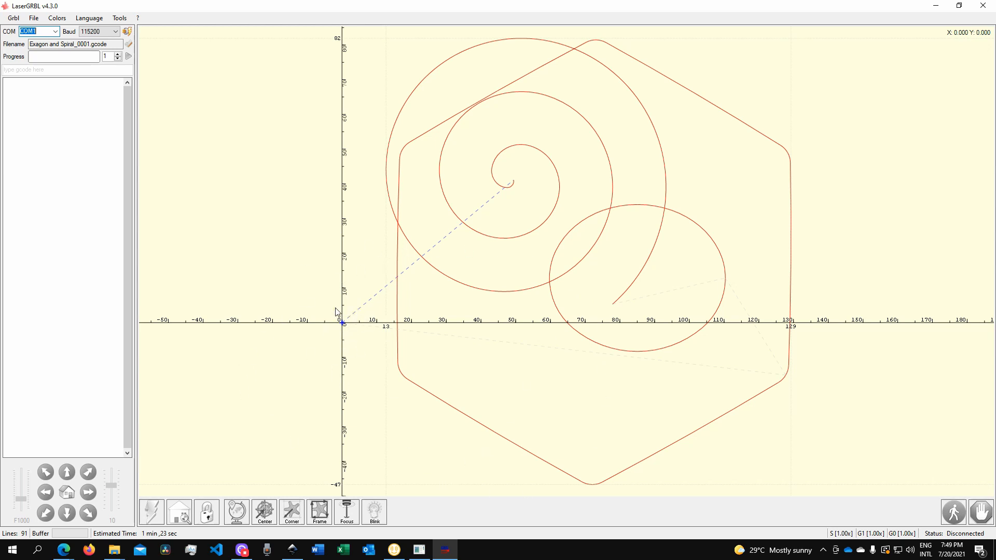
pyautogui.moveTo(550, 340)
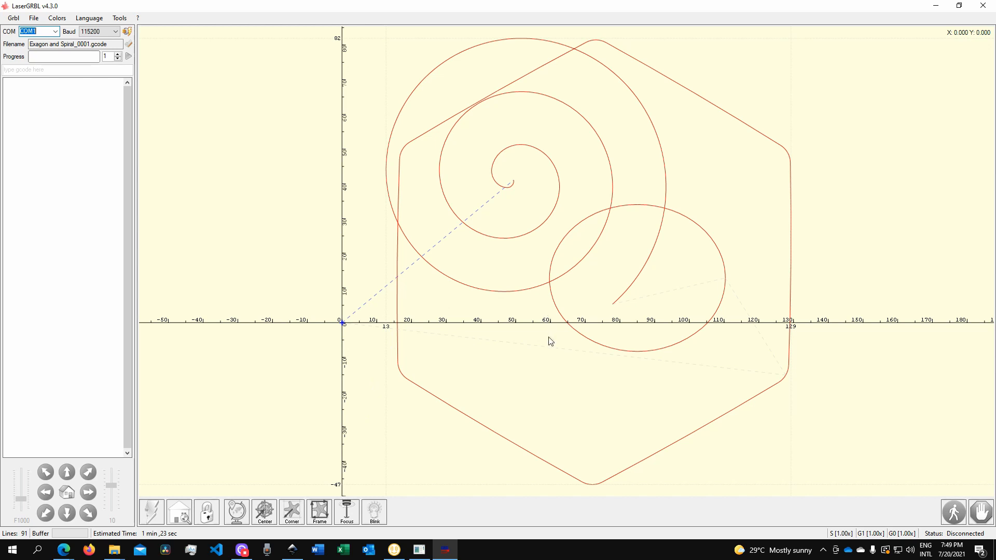
pyautogui.moveTo(379, 395)
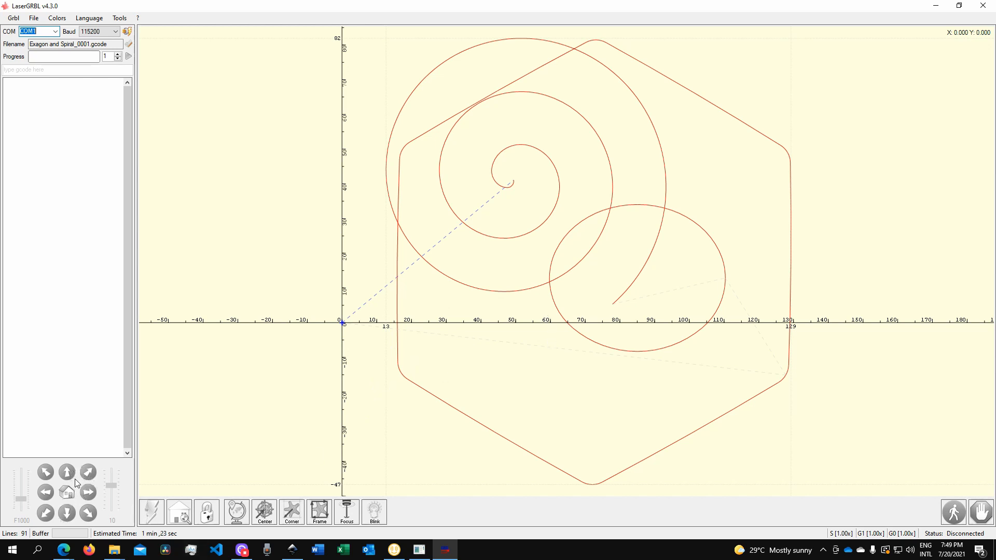
pyautogui.moveTo(87, 472)
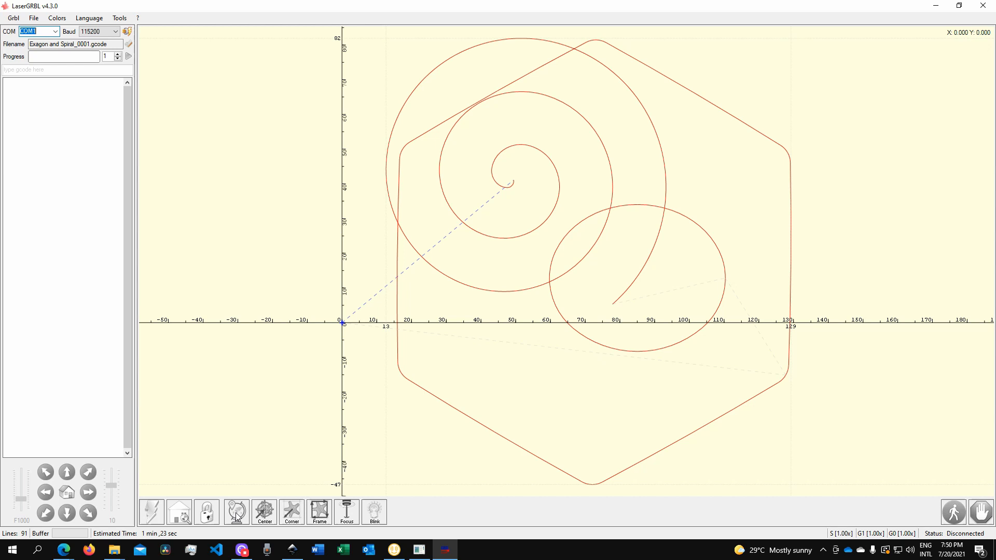
pyautogui.moveTo(615, 392)
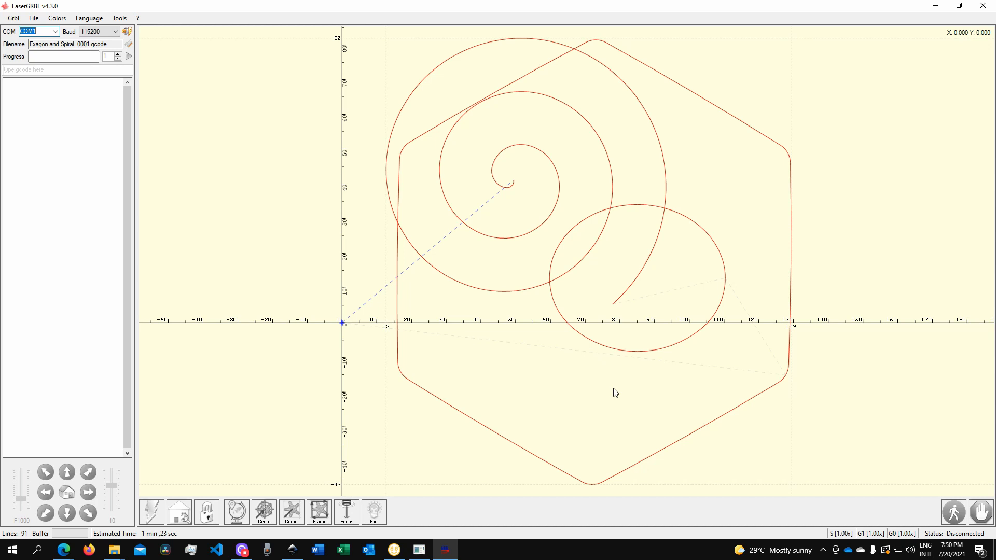
pyautogui.moveTo(429, 372)
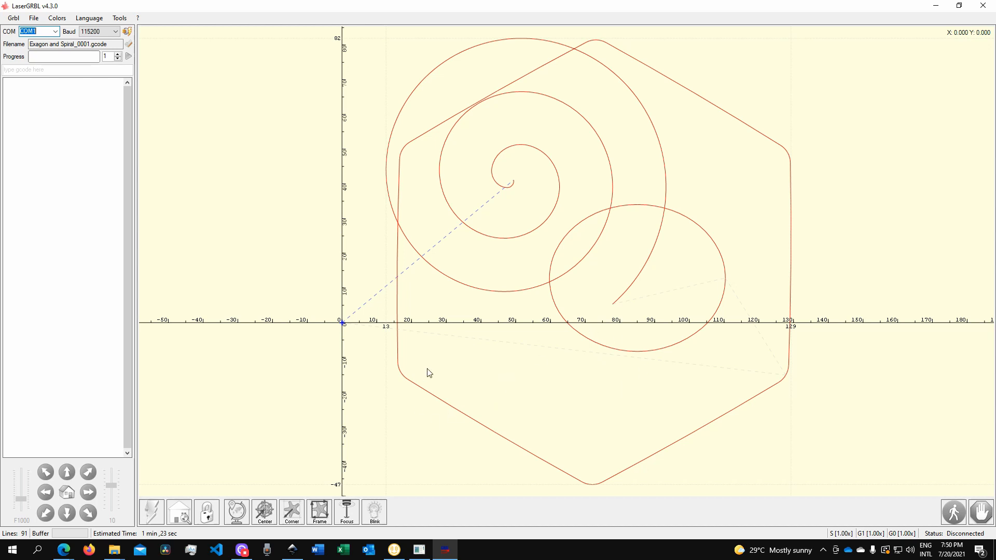
pyautogui.moveTo(504, 301)
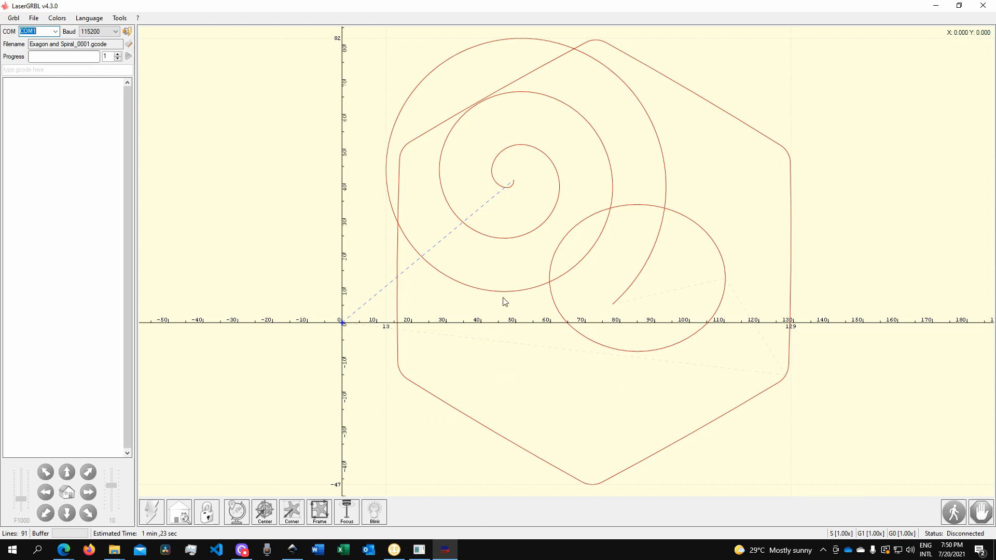
pyautogui.moveTo(537, 268)
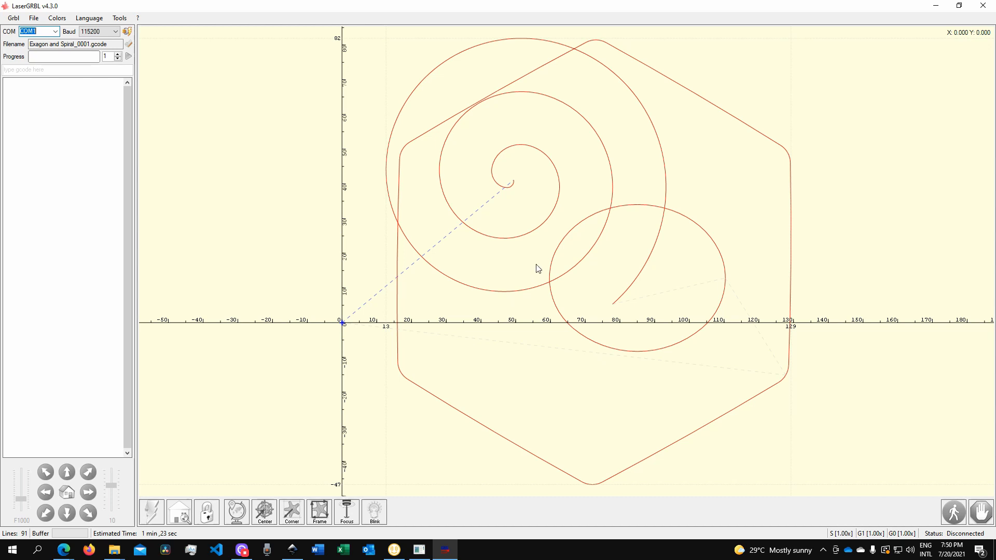
pyautogui.moveTo(660, 233)
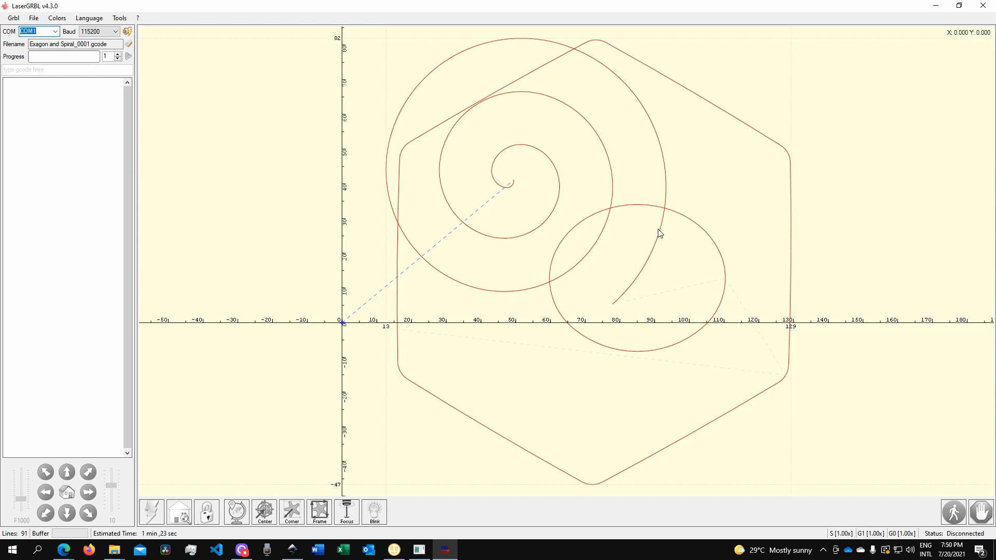
pyautogui.moveTo(671, 221)
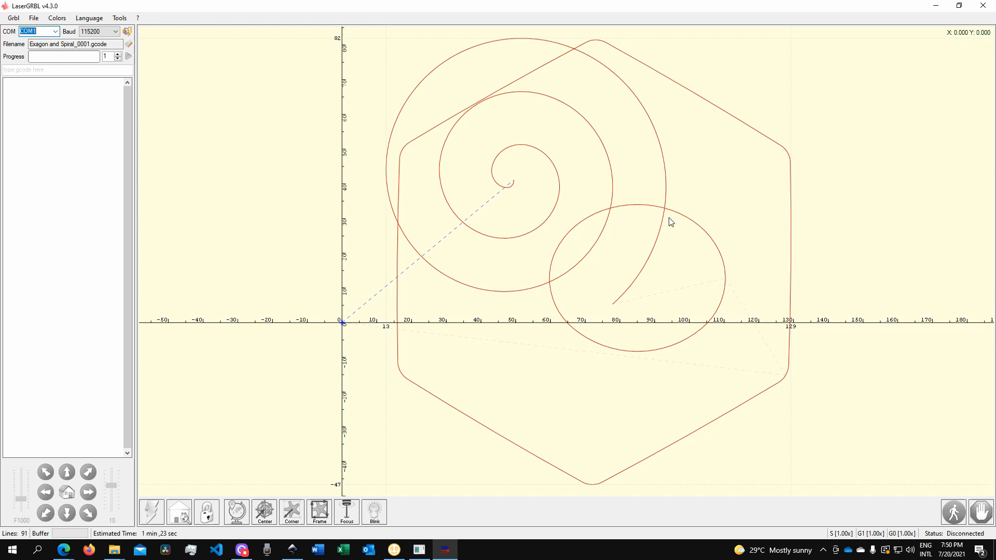
pyautogui.moveTo(675, 252)
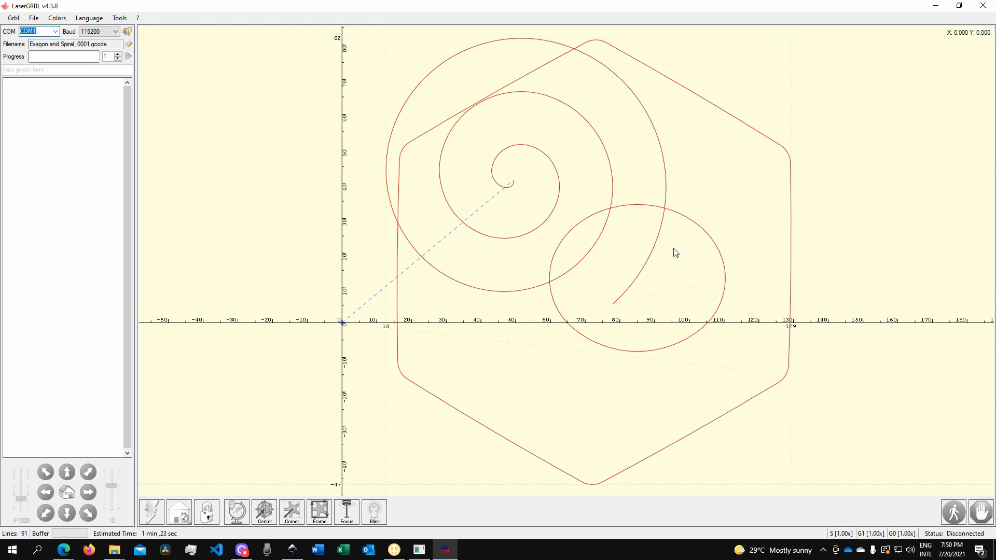
pyautogui.moveTo(619, 285)
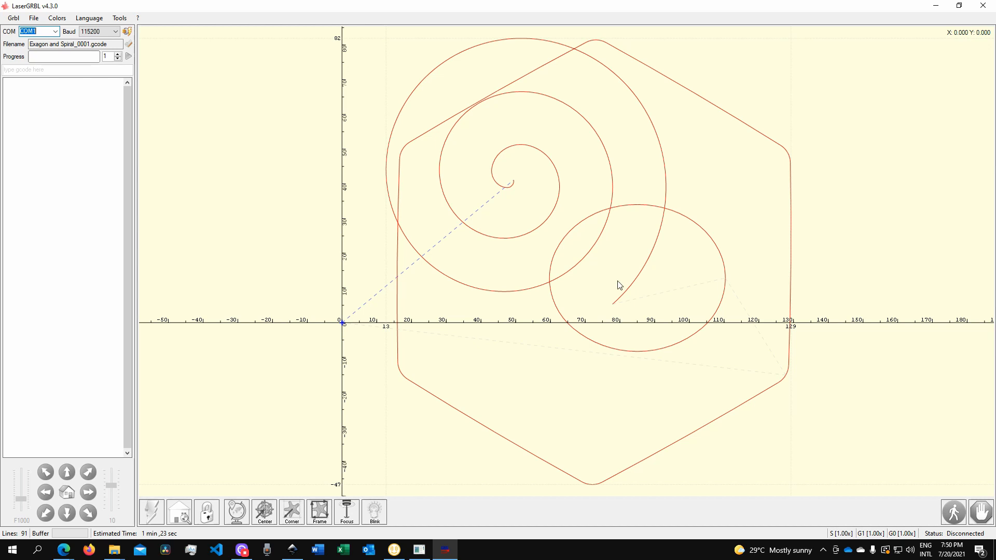
pyautogui.moveTo(605, 307)
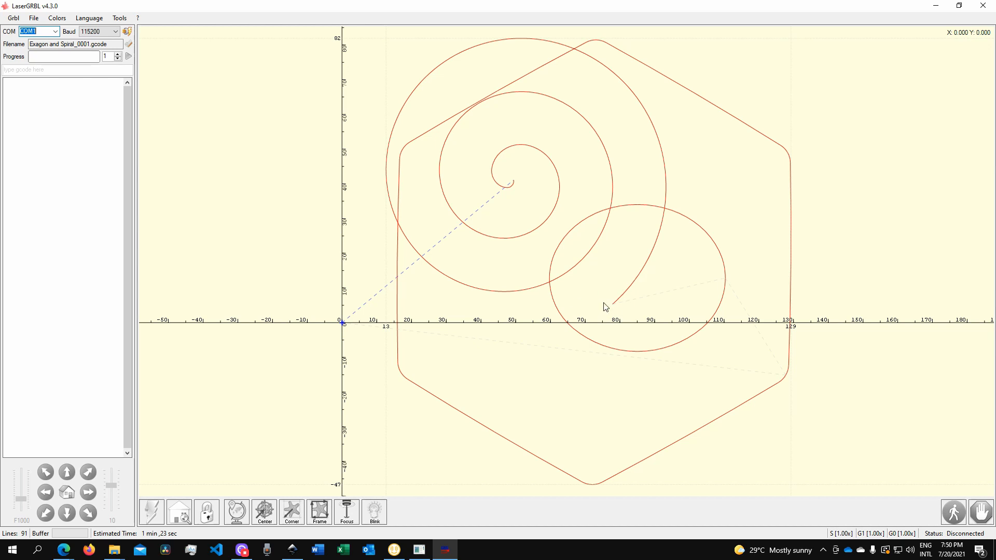
pyautogui.moveTo(588, 283)
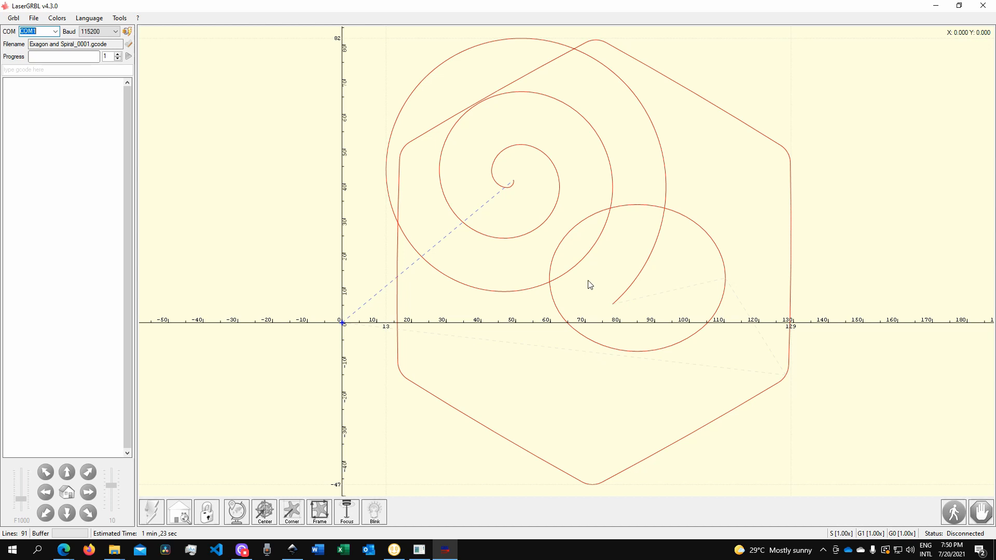
pyautogui.moveTo(560, 322)
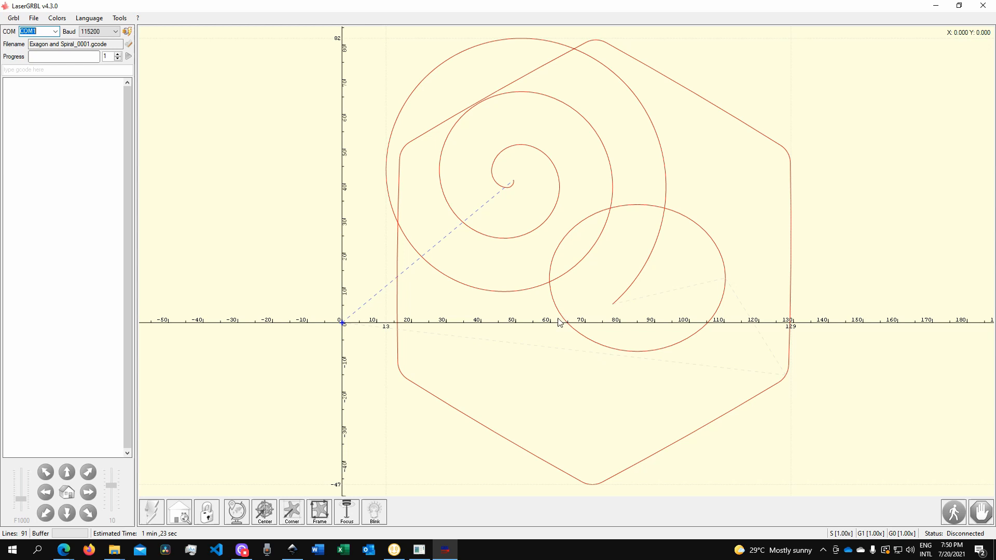
pyautogui.moveTo(633, 278)
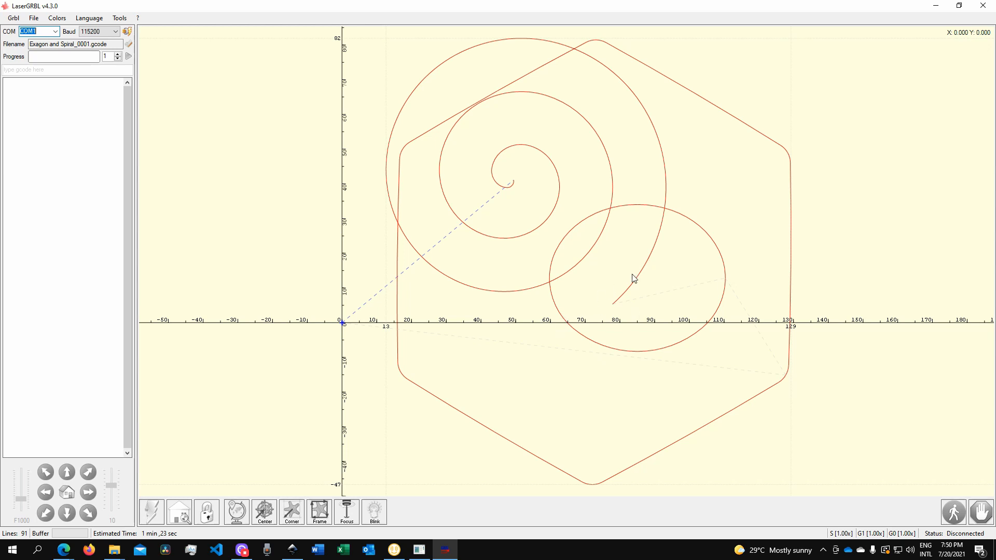
pyautogui.moveTo(673, 227)
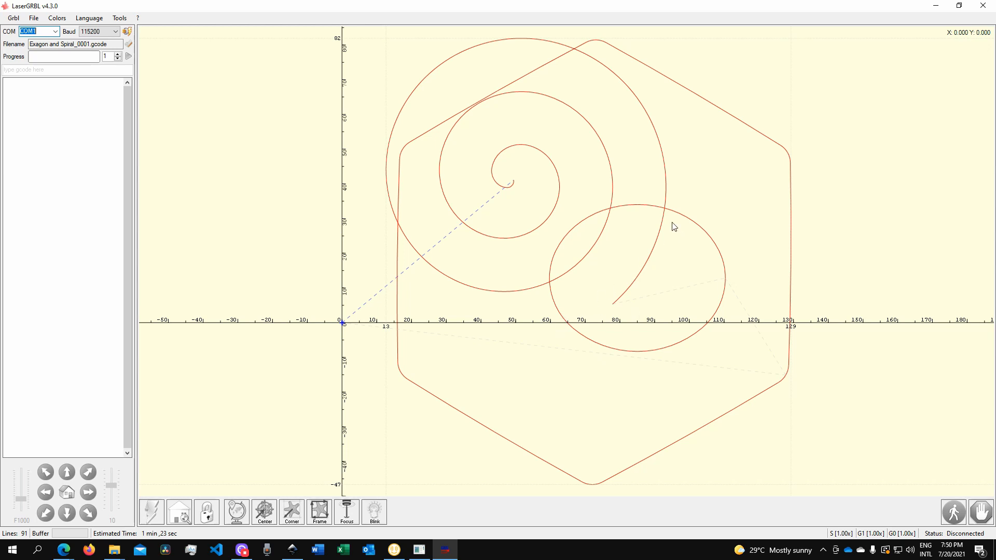
pyautogui.moveTo(637, 230)
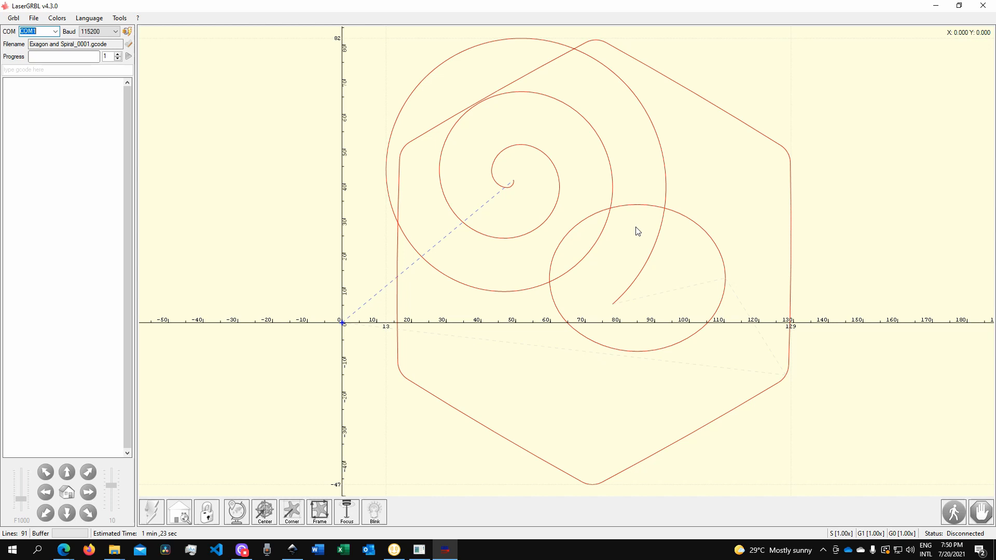
pyautogui.moveTo(646, 227)
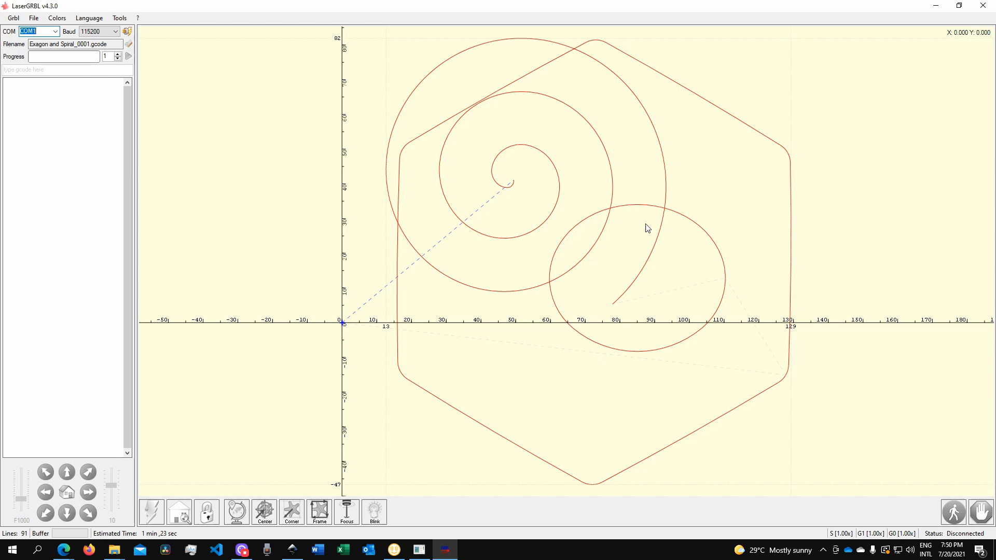
pyautogui.moveTo(660, 267)
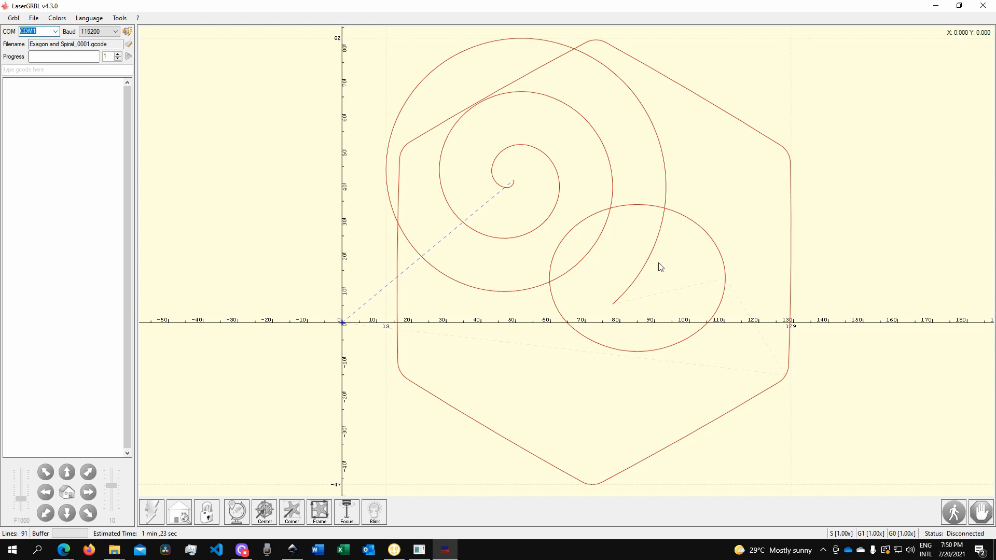
pyautogui.moveTo(643, 223)
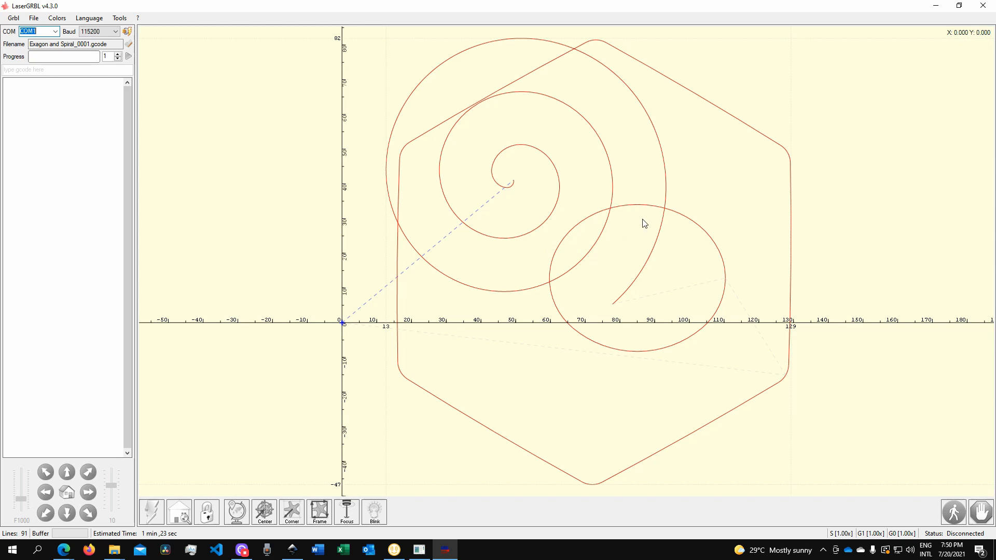
pyautogui.moveTo(659, 210)
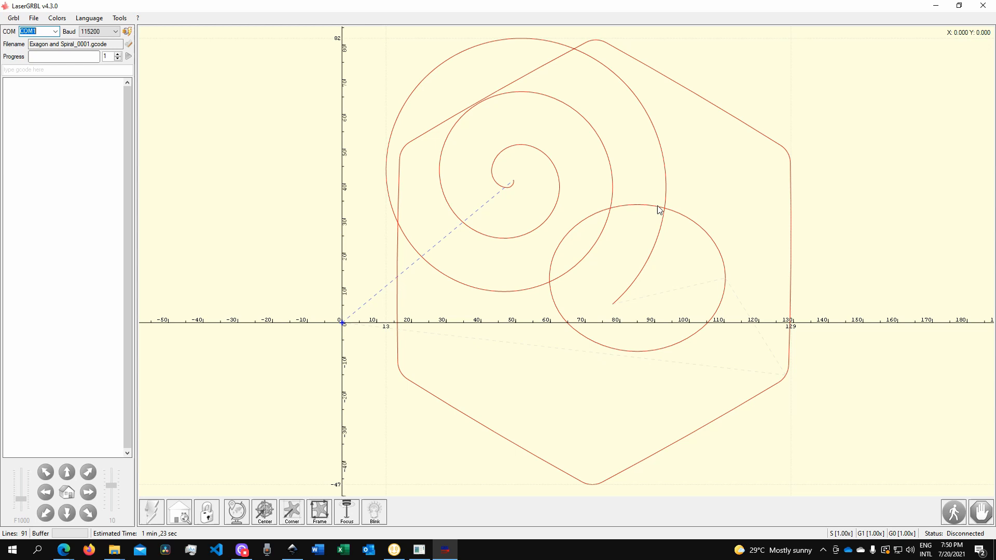
pyautogui.moveTo(621, 224)
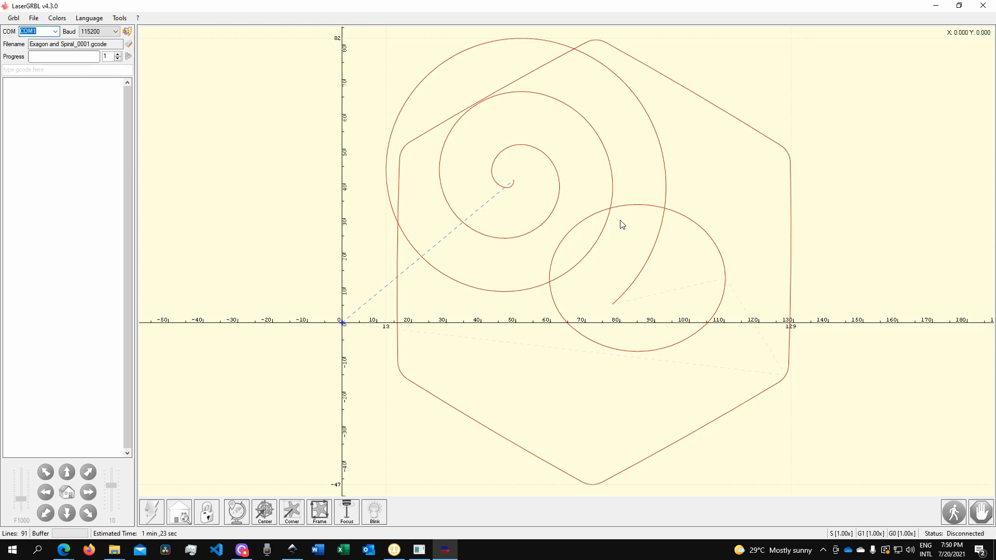
pyautogui.moveTo(633, 213)
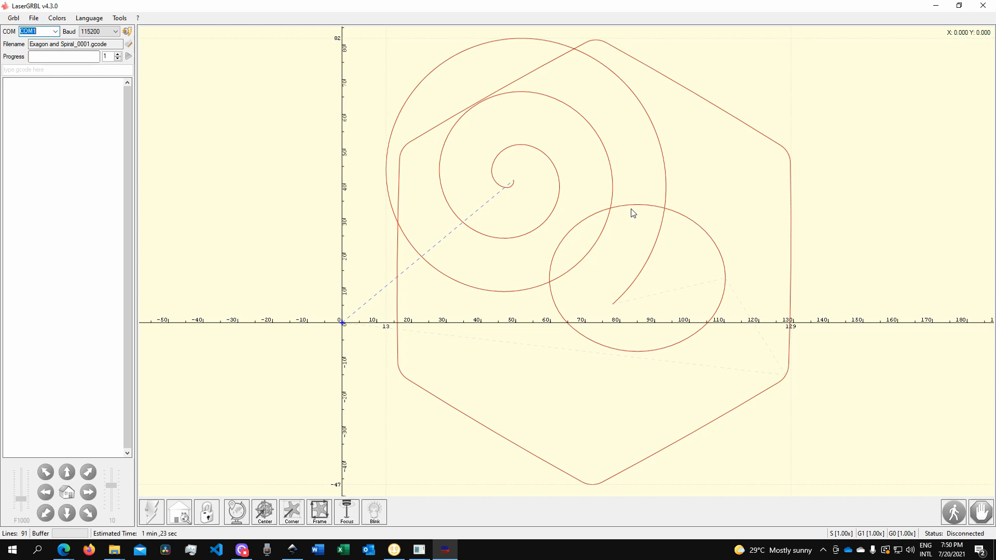